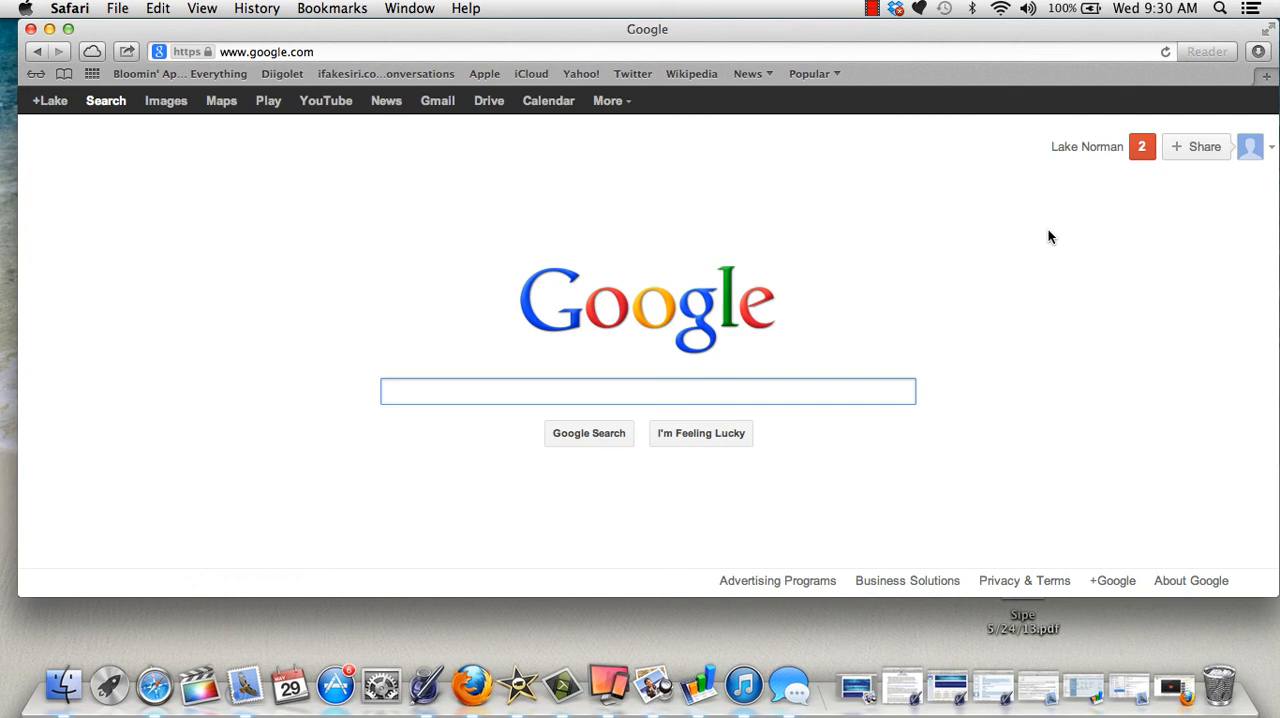
Step: Search Google for 'itunes' from the home page search box
click(648, 392)
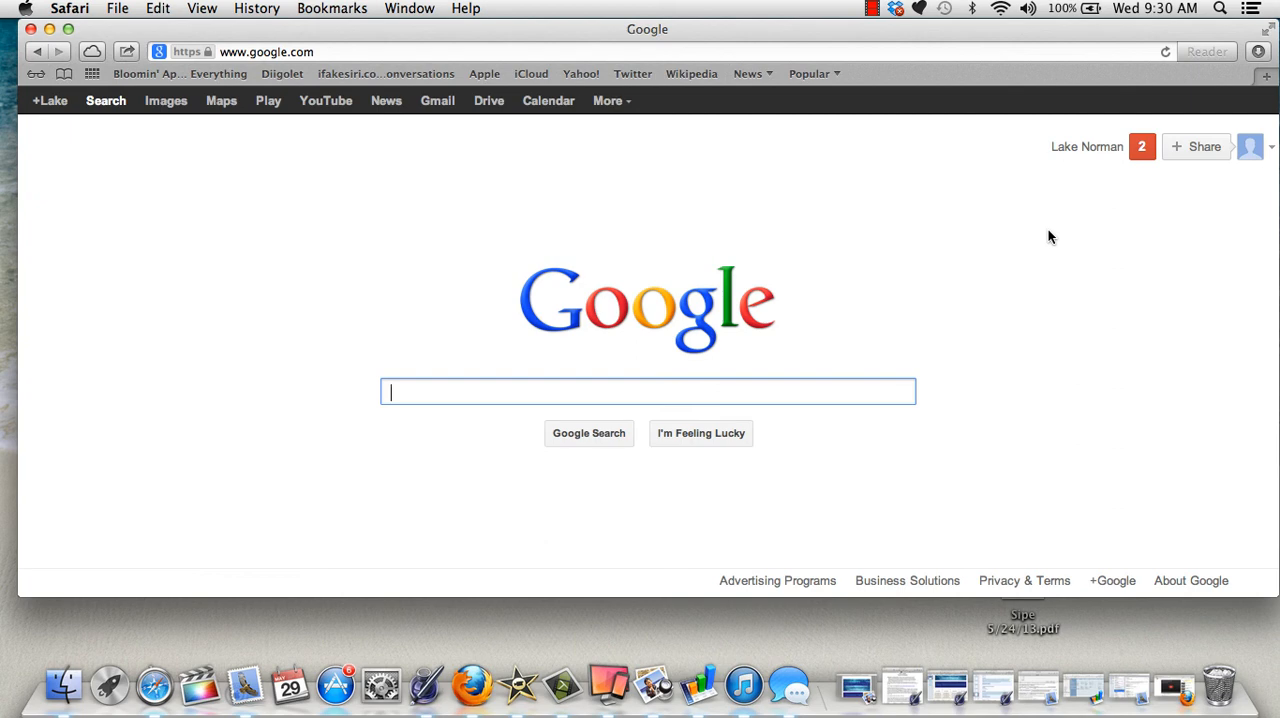
text(int)
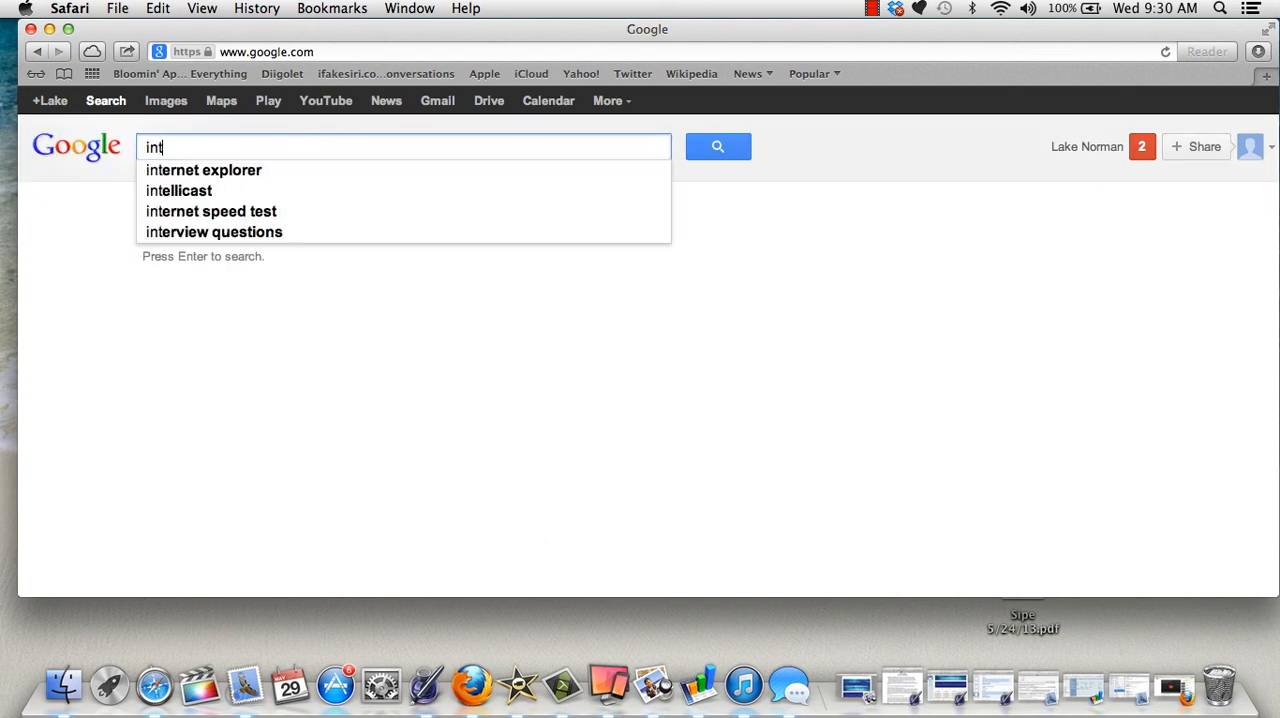
text(itunes)
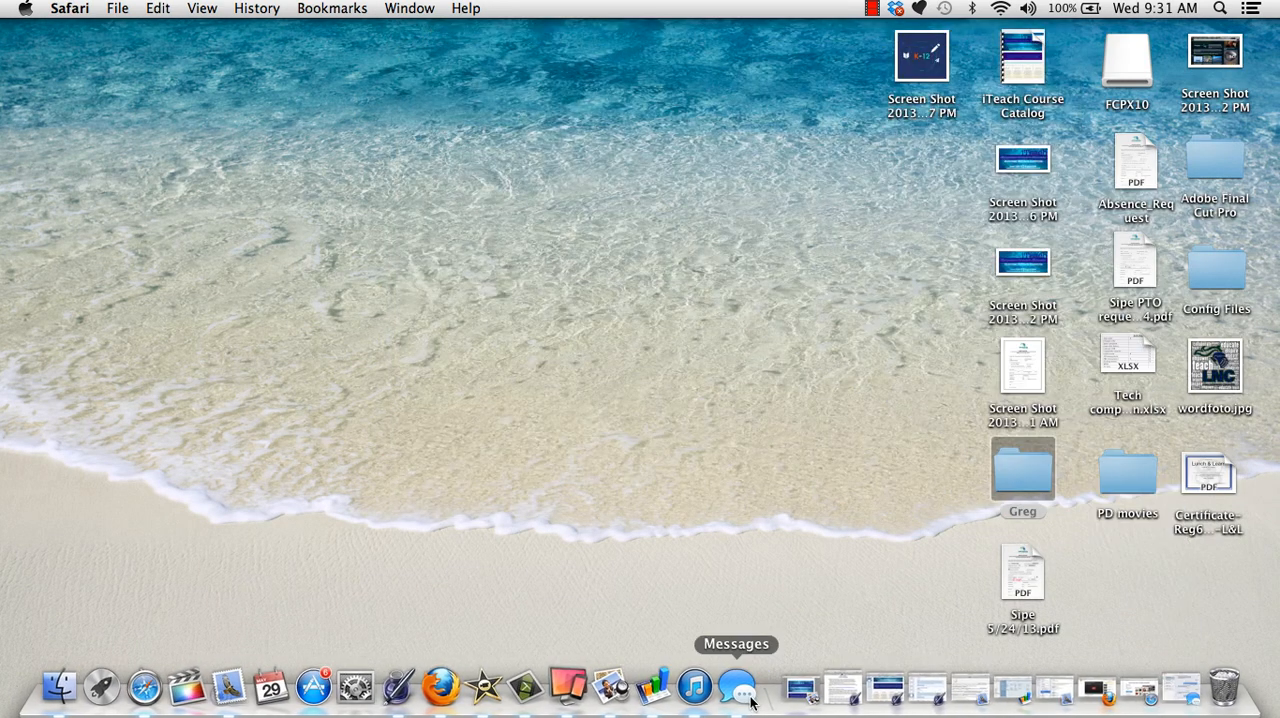
mouse_move(398, 686)
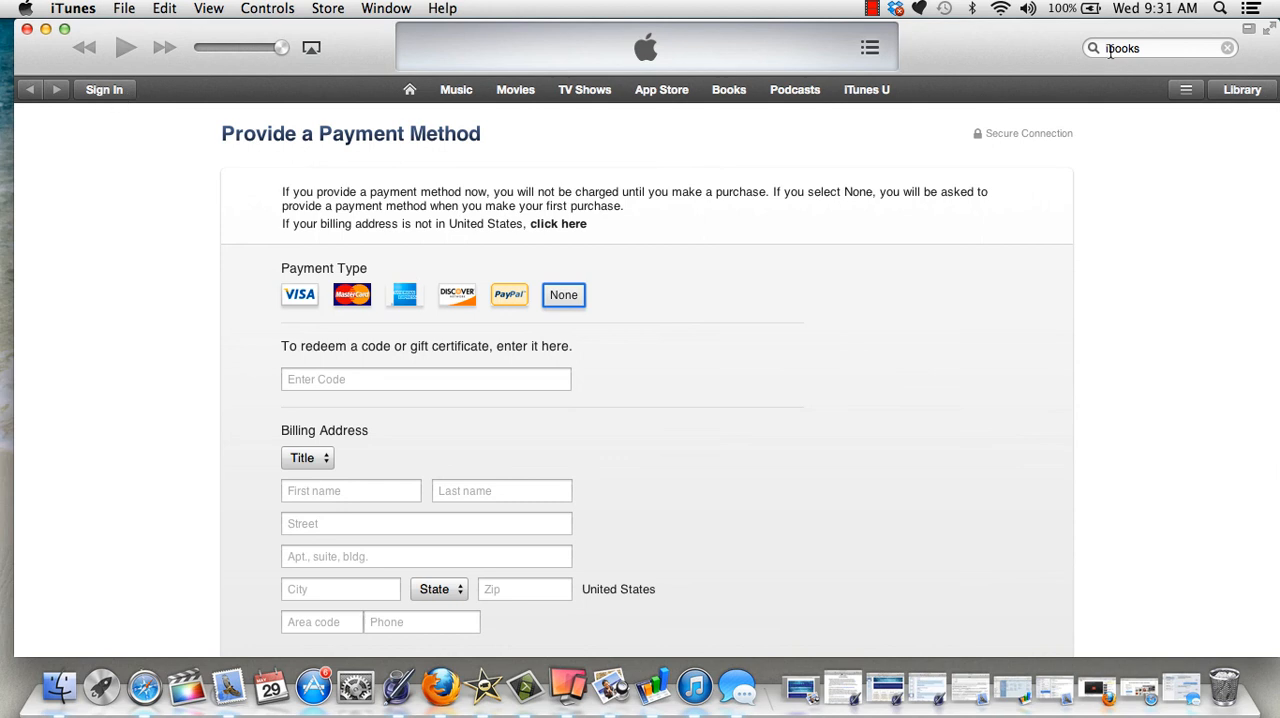
Step: Search the iTunes Store for 'ibooks' to list the iPhone and iPad apps
click(1228, 48)
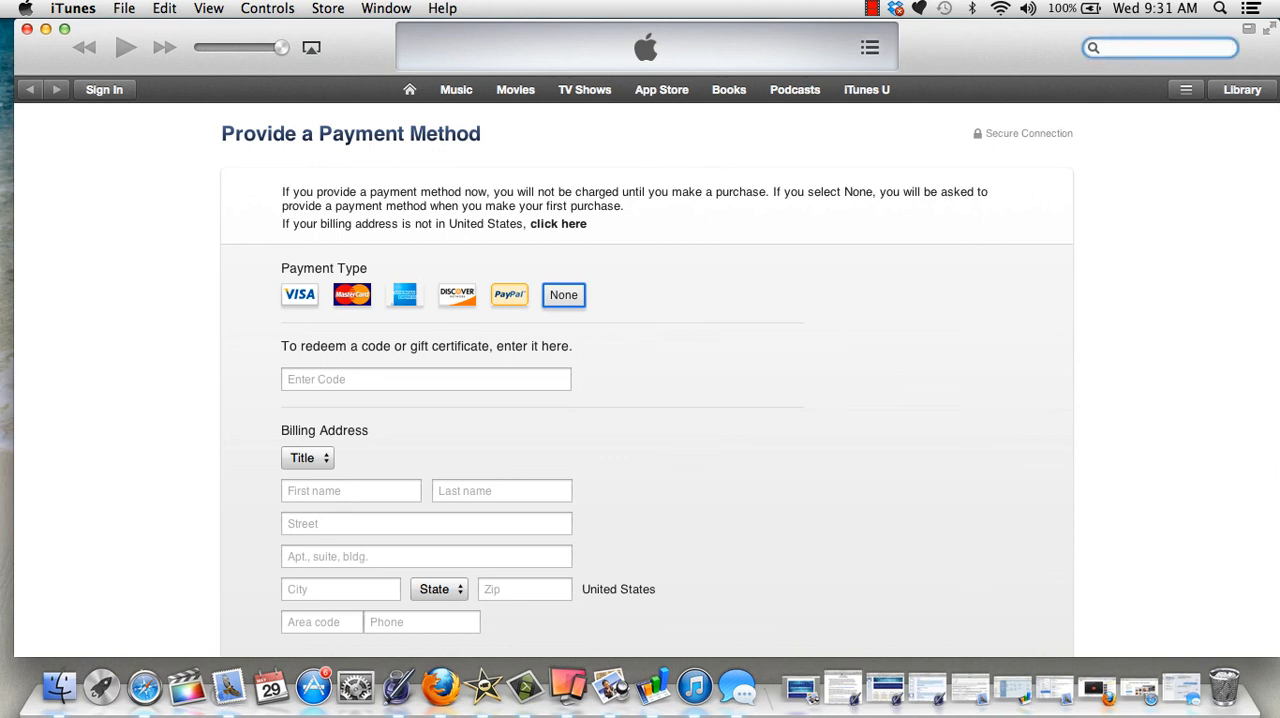
text(ibooks)
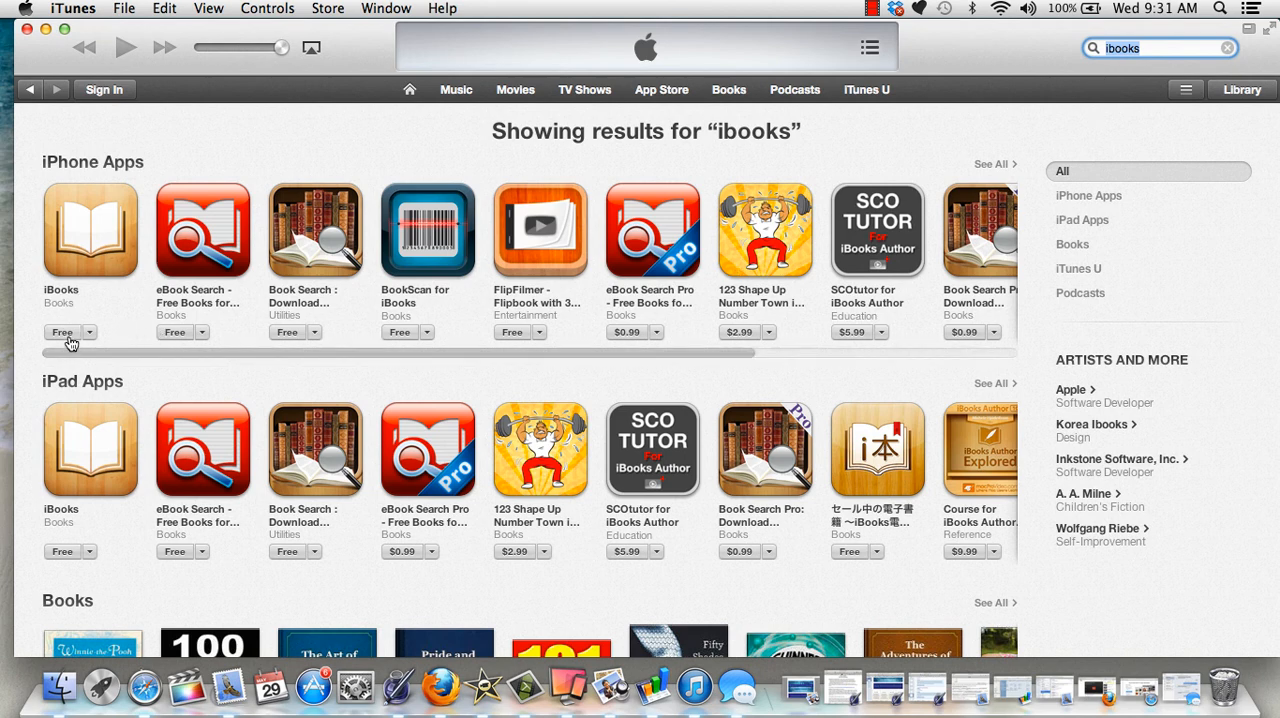
Step: Get the free iBooks app, begin creating a new Apple ID and mark the terms as read
click(62, 332)
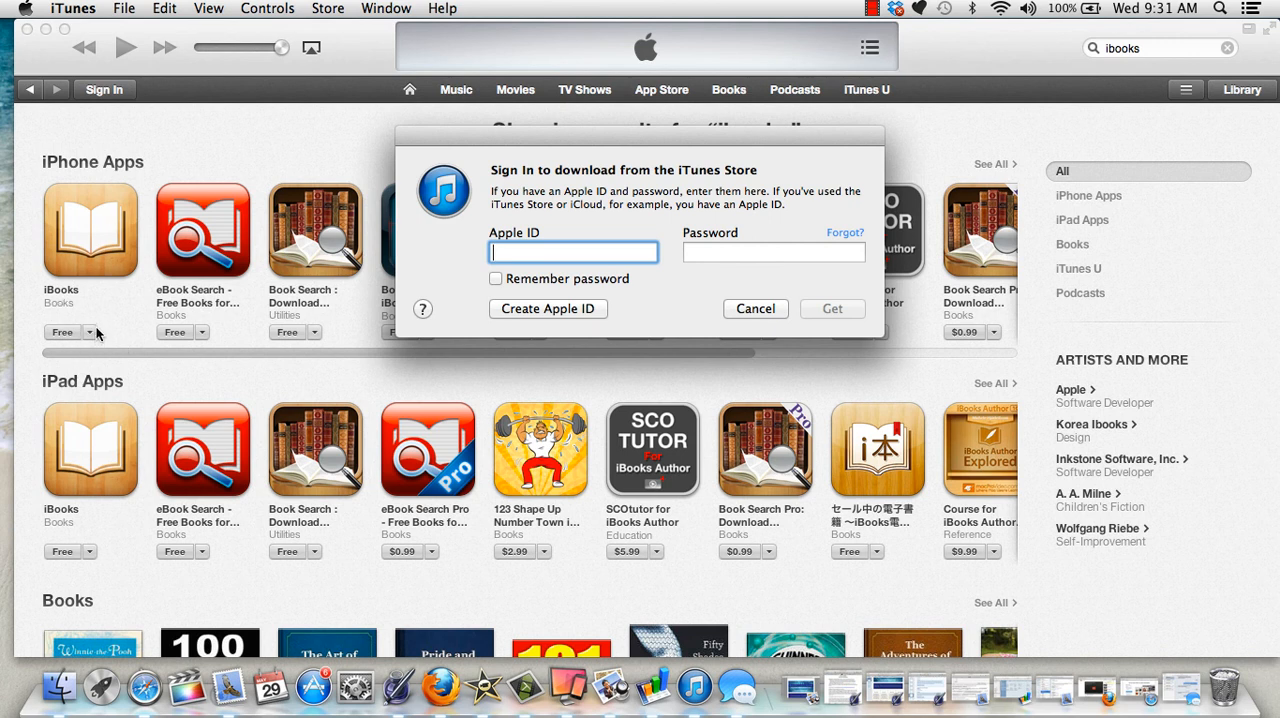
mouse_move(84, 544)
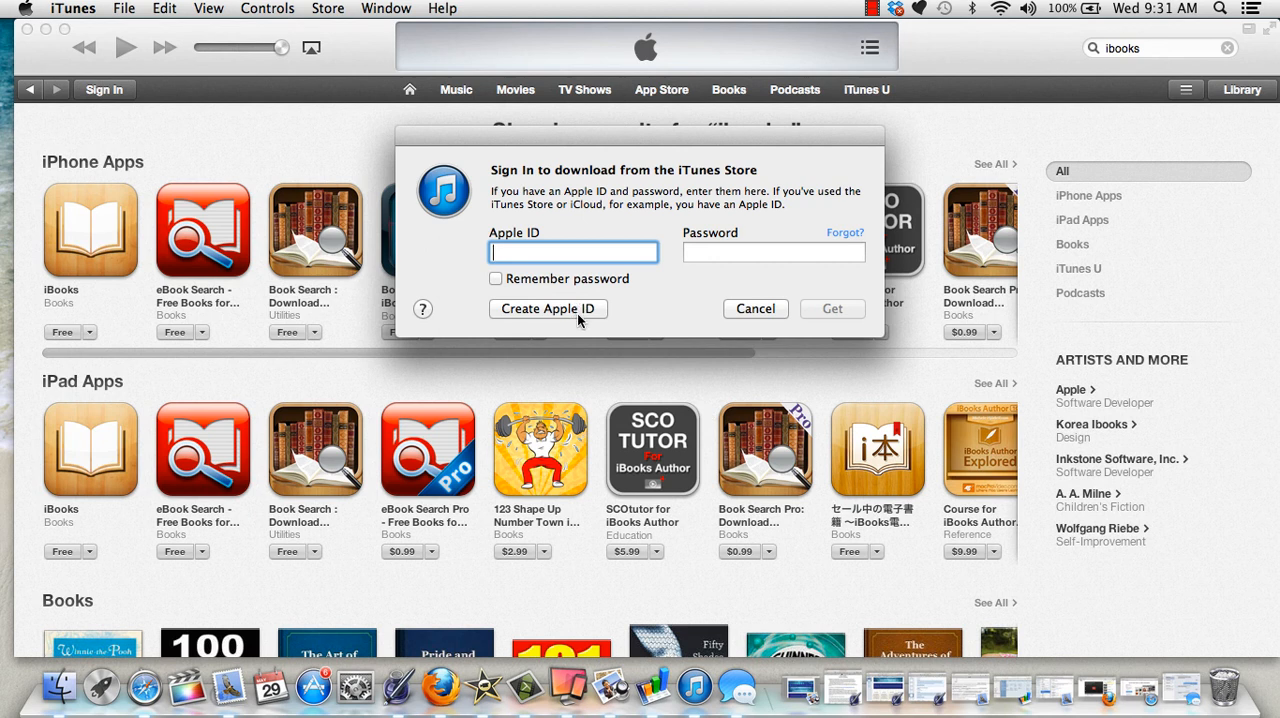
mouse_move(508, 344)
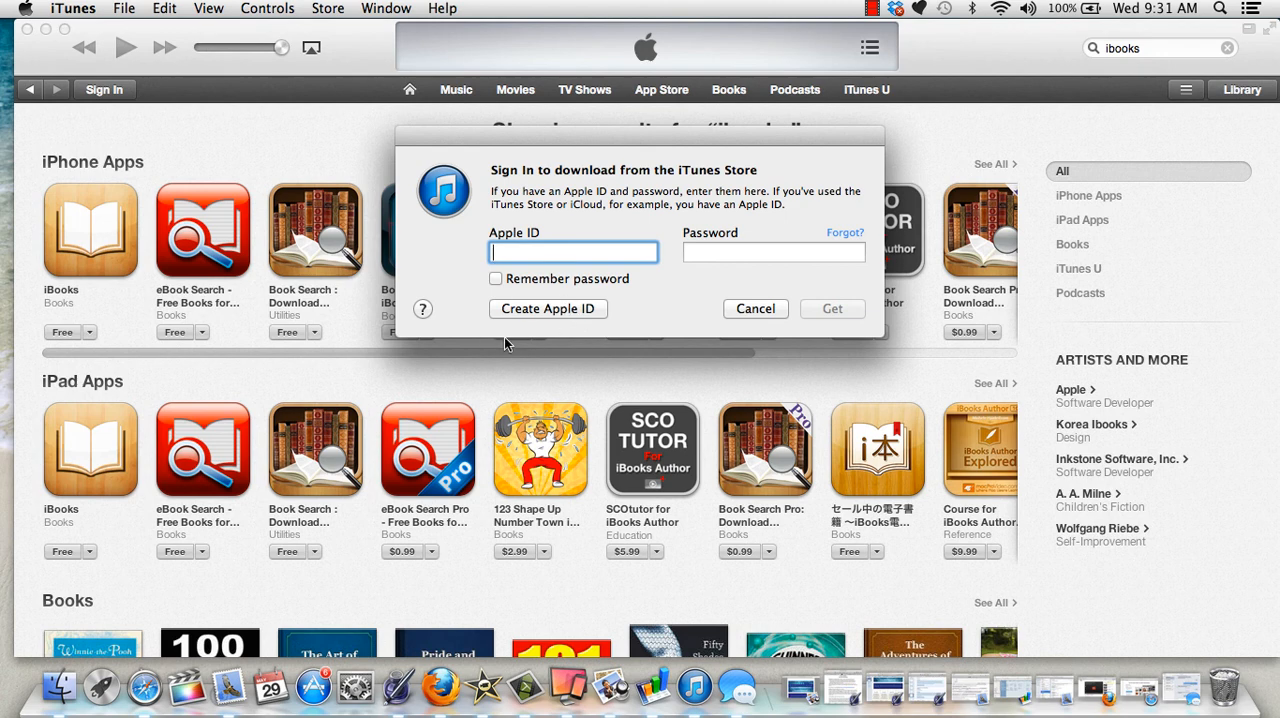
click(756, 308)
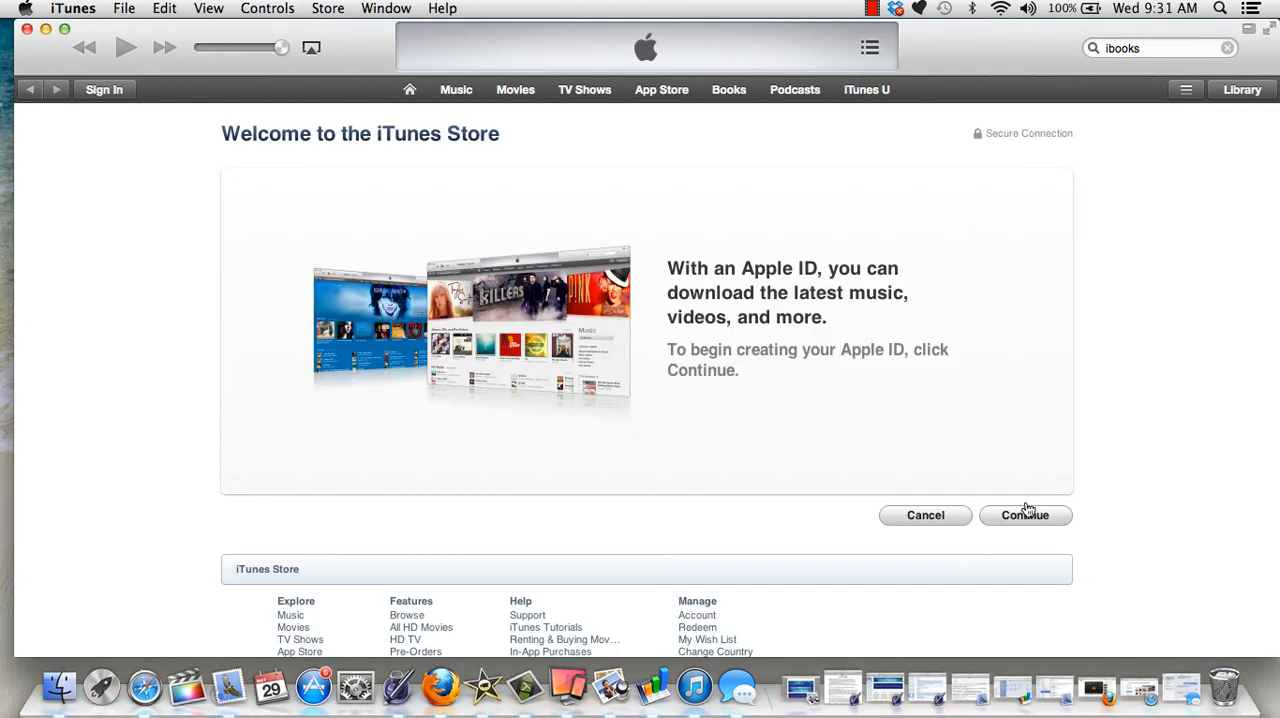
click(1024, 516)
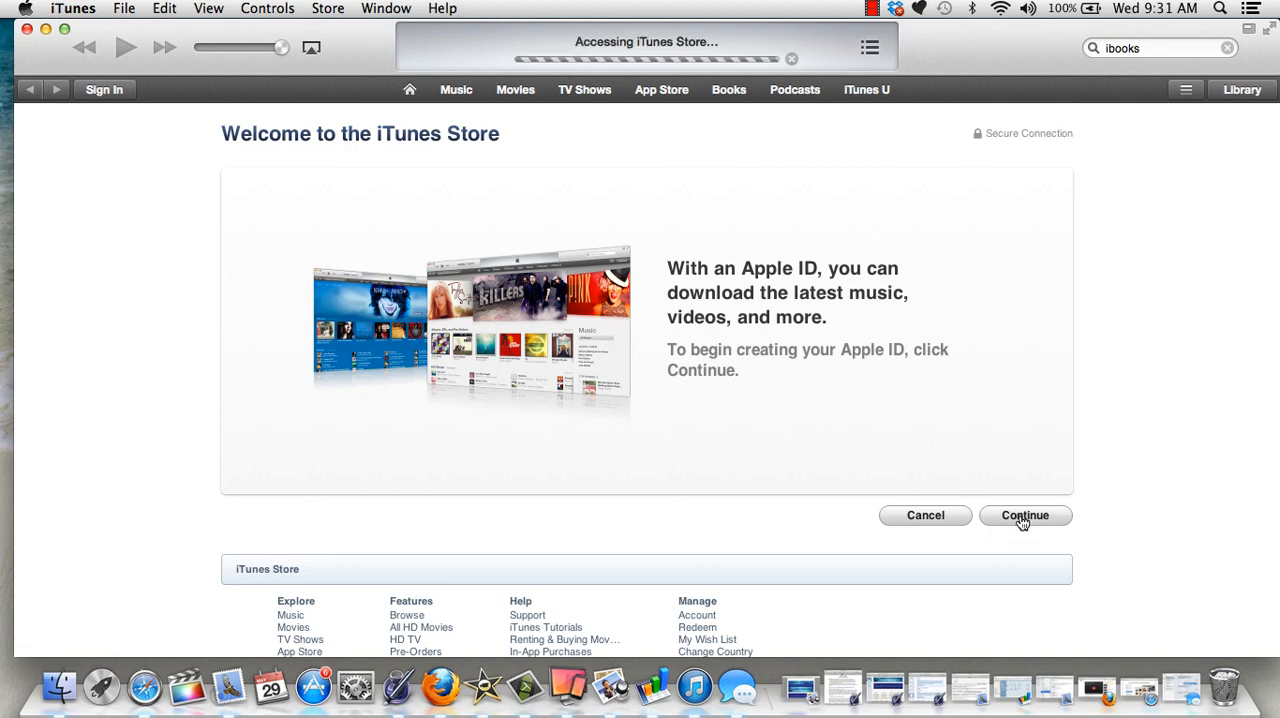
click(1024, 516)
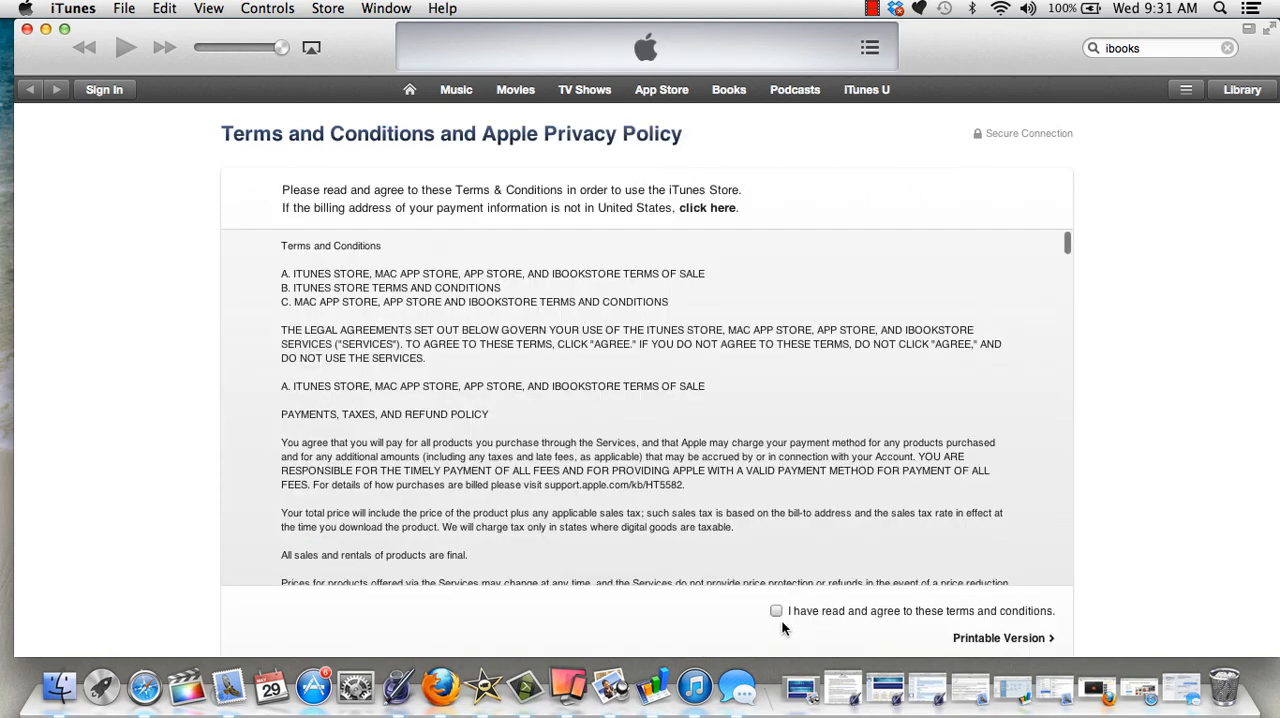
click(776, 610)
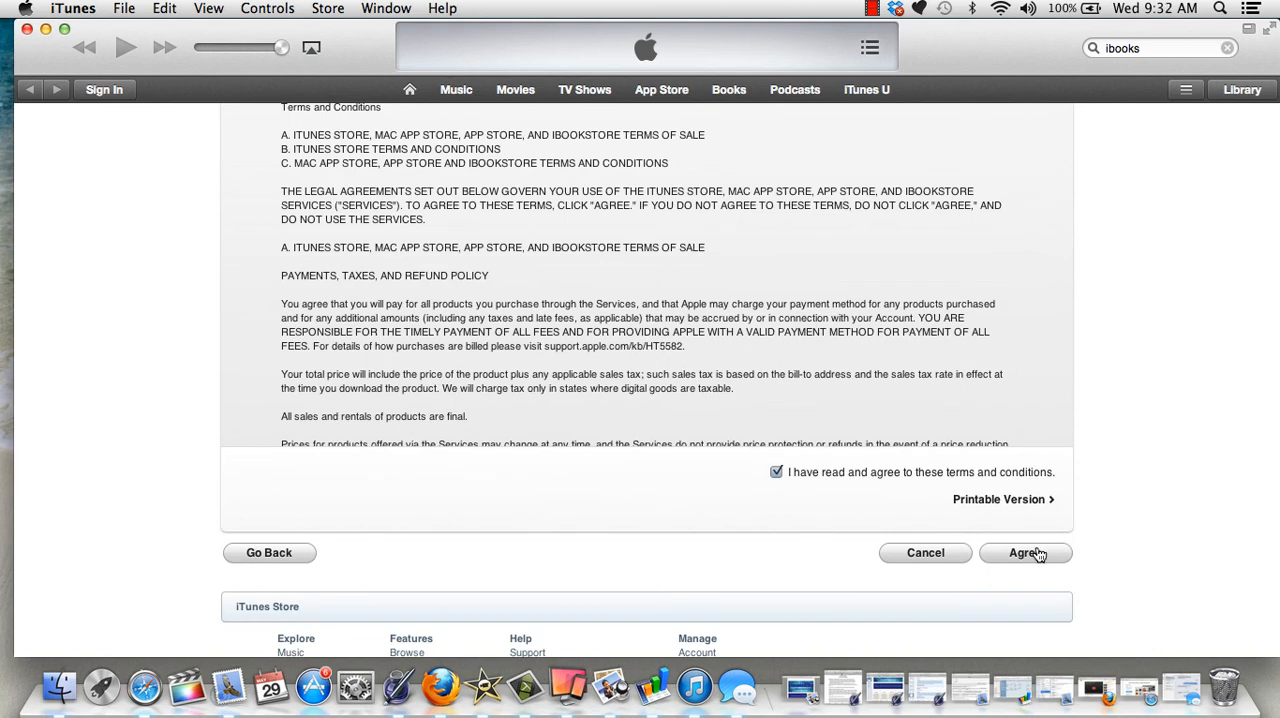
Step: Agree to the terms and enter the Gmail address as the new Apple ID email
click(1024, 552)
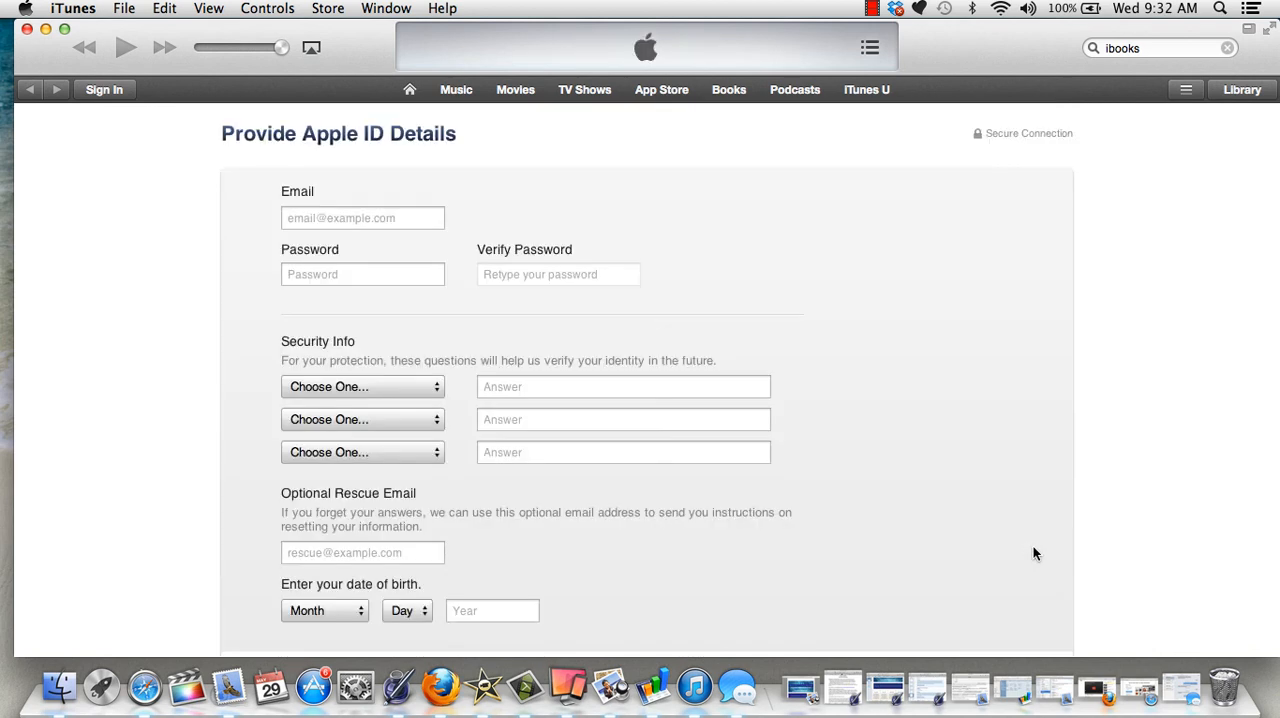
click(362, 218)
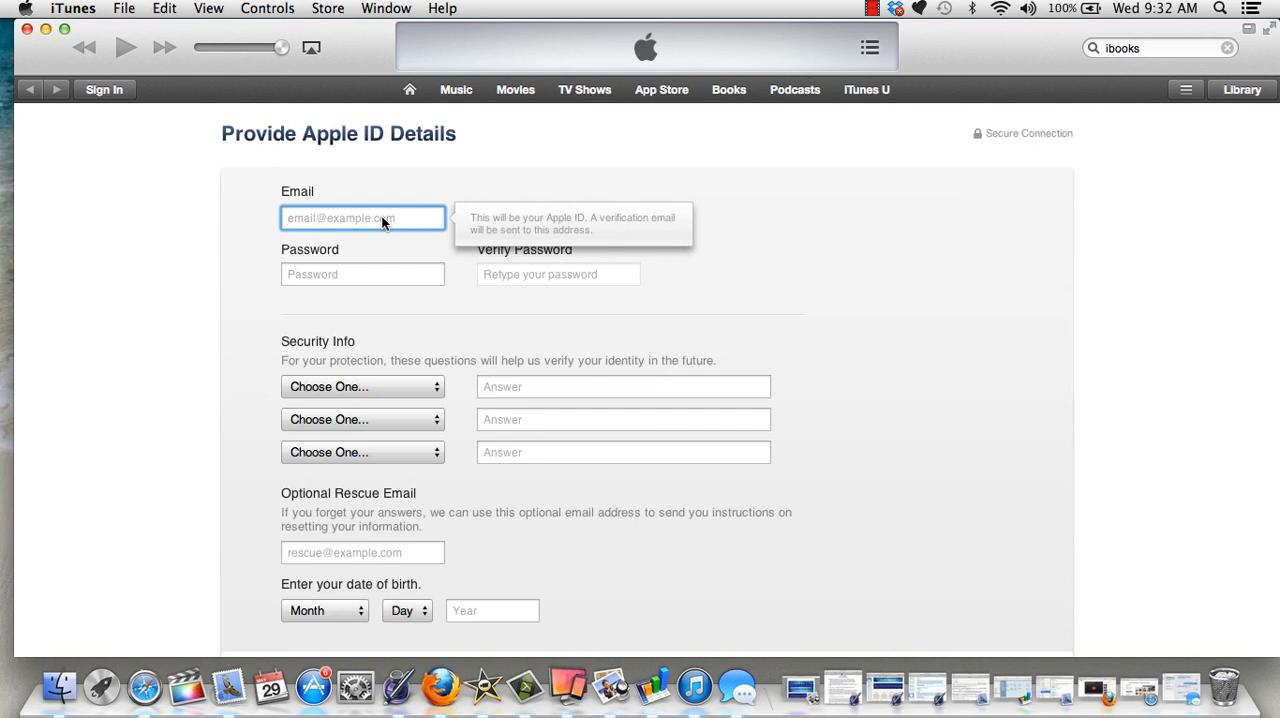
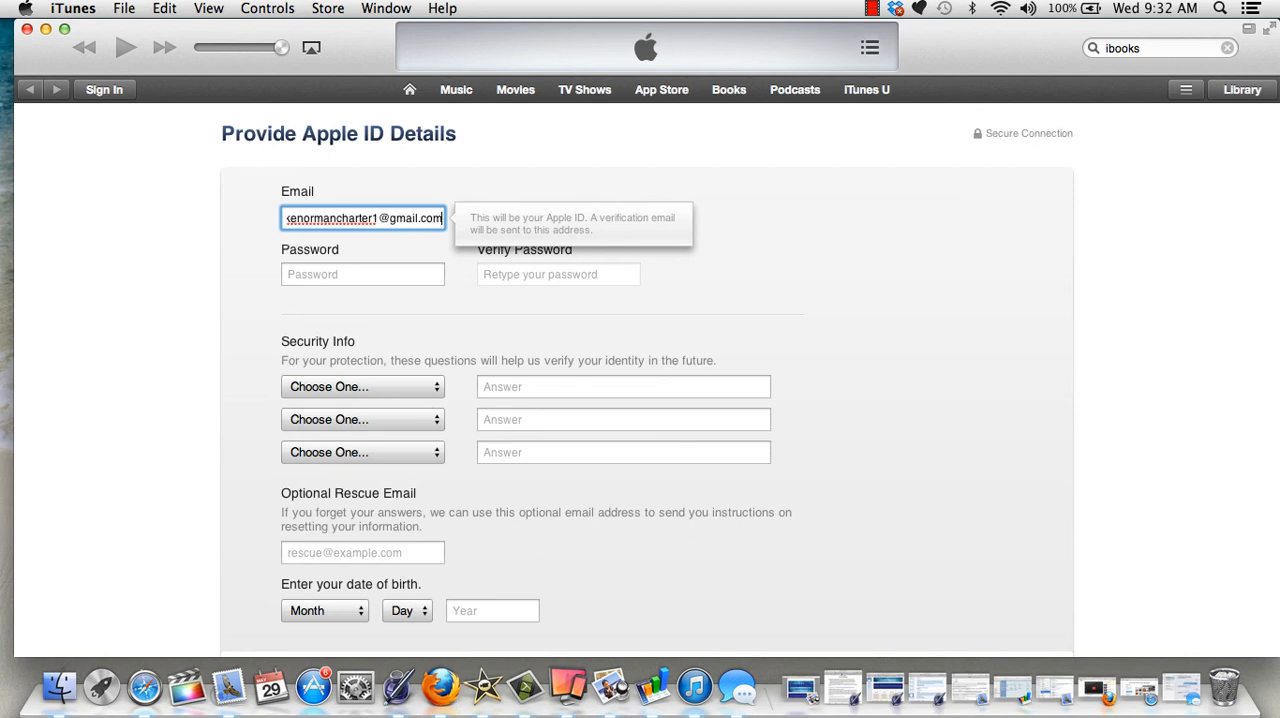
click(362, 274)
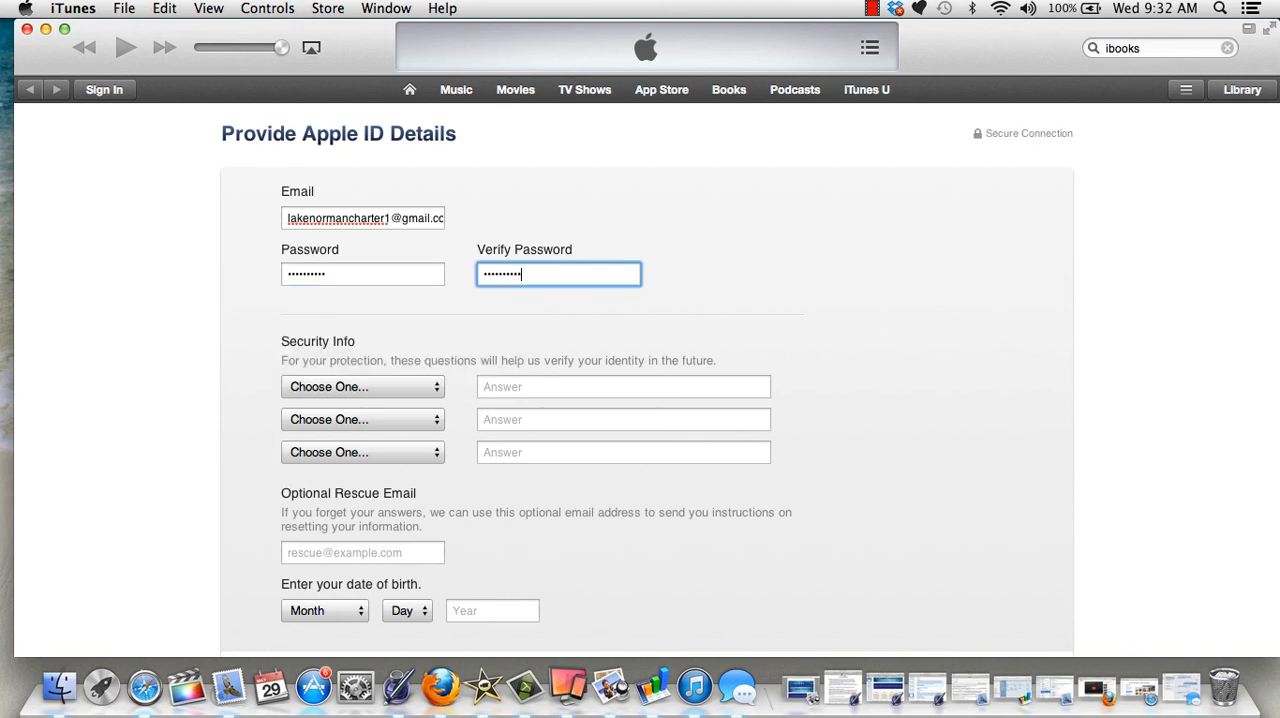
click(362, 388)
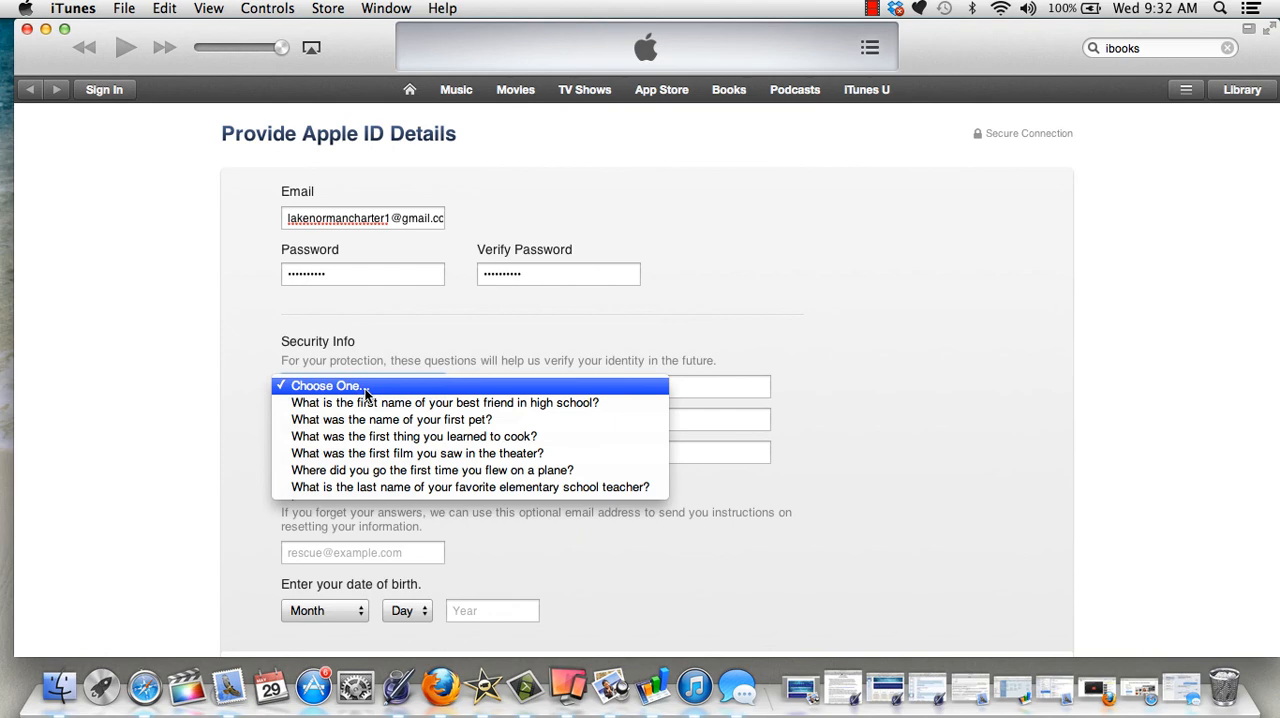
click(444, 402)
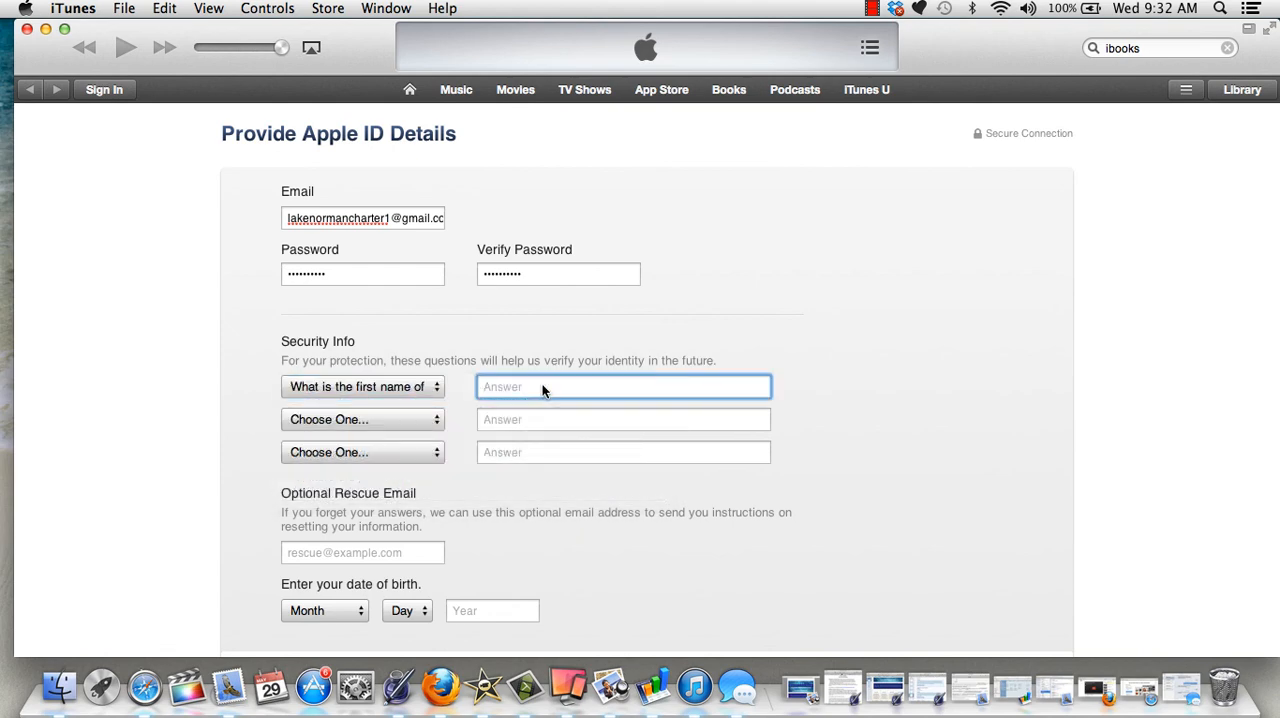
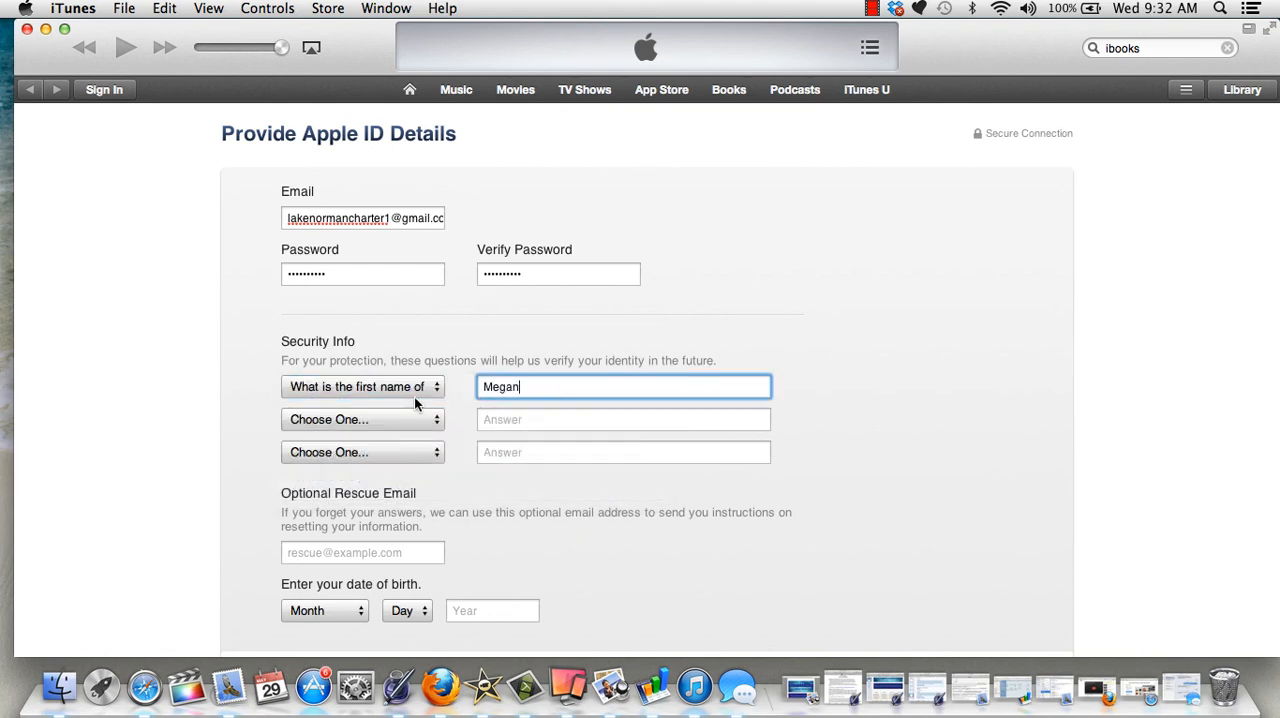
click(362, 418)
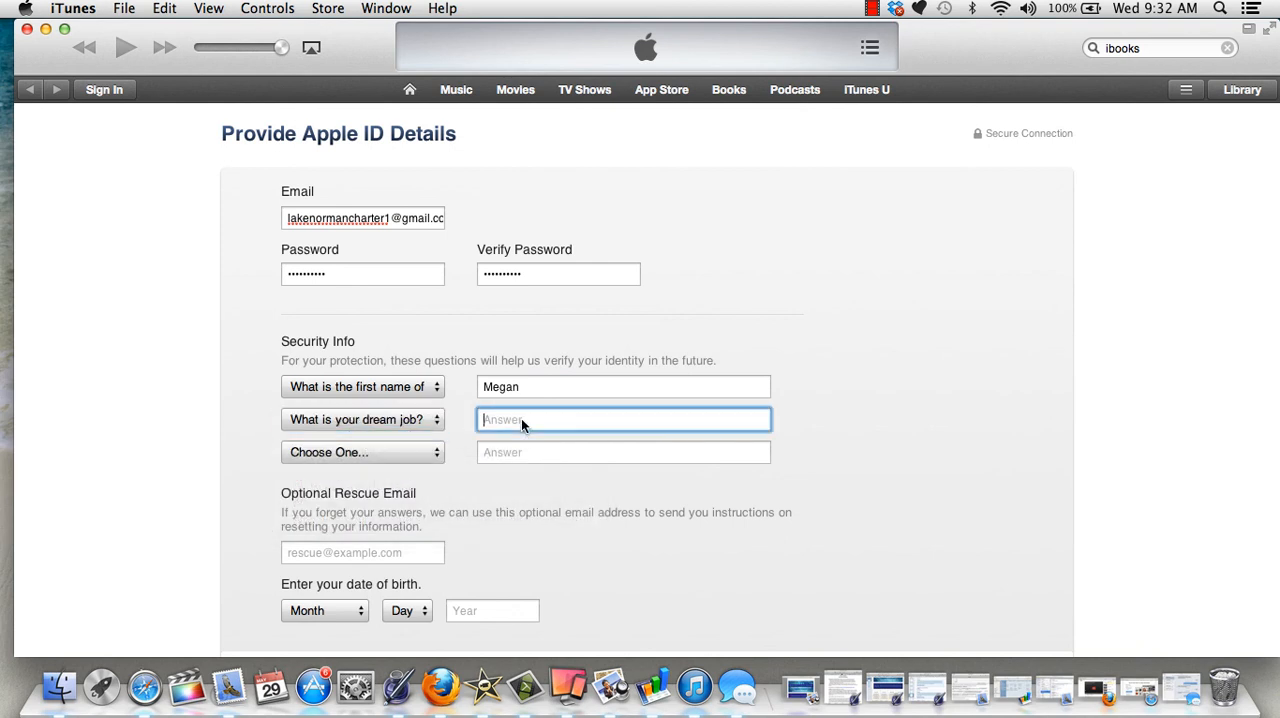
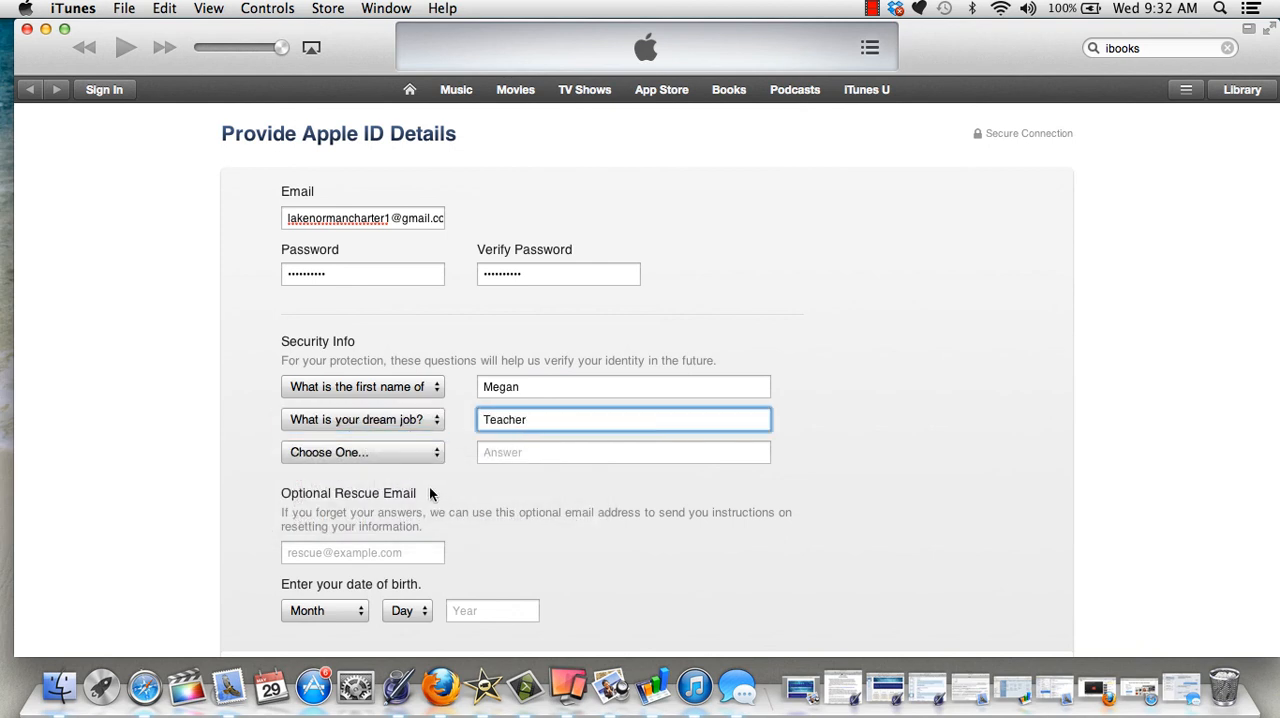
click(362, 452)
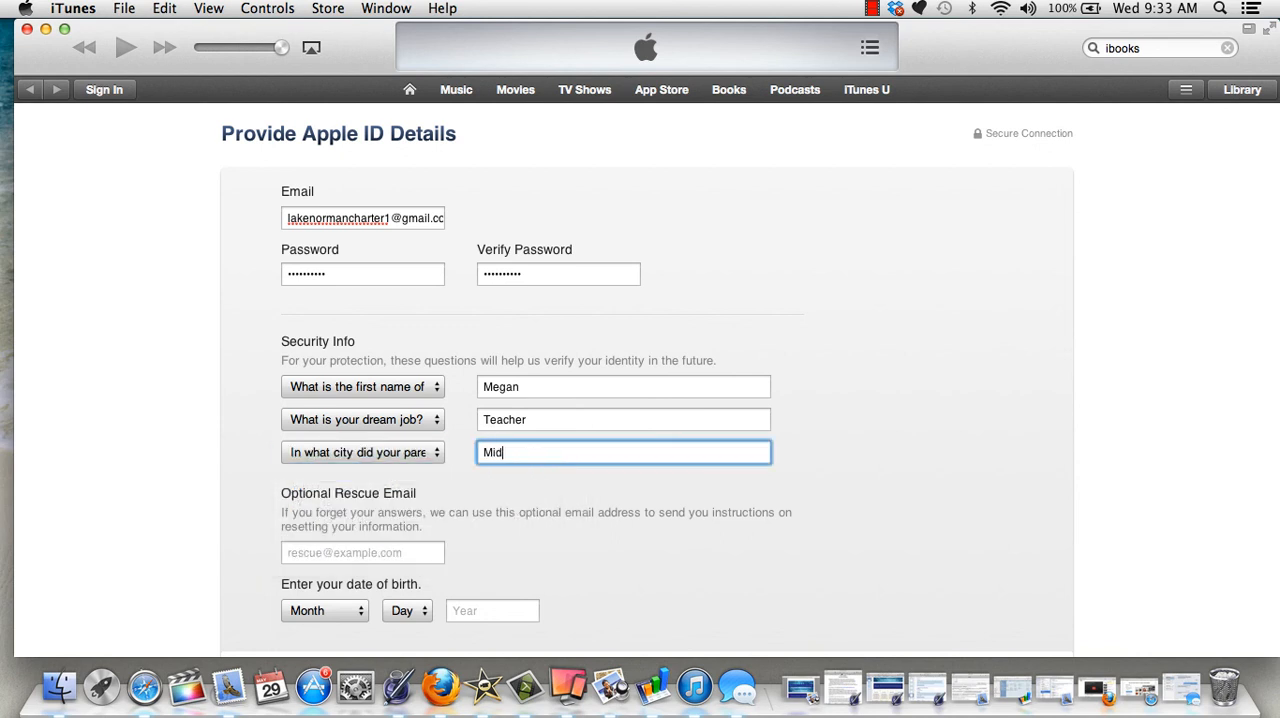
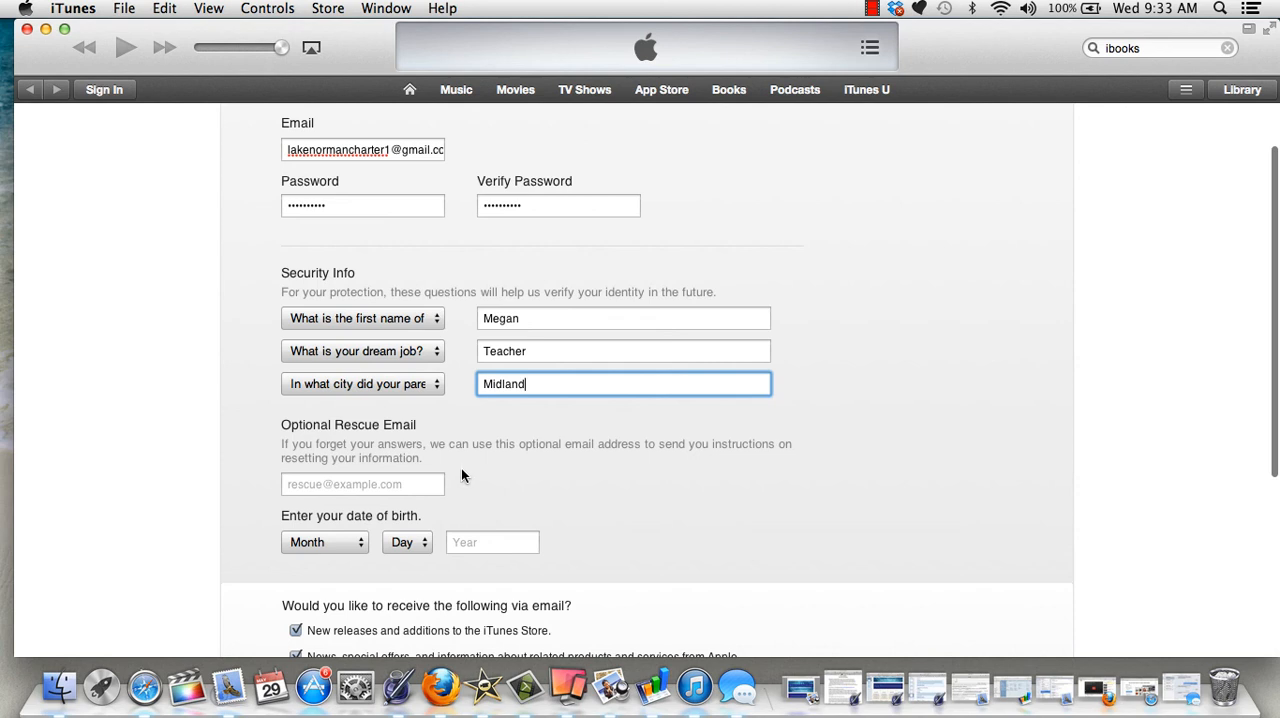
scroll(down, 3)
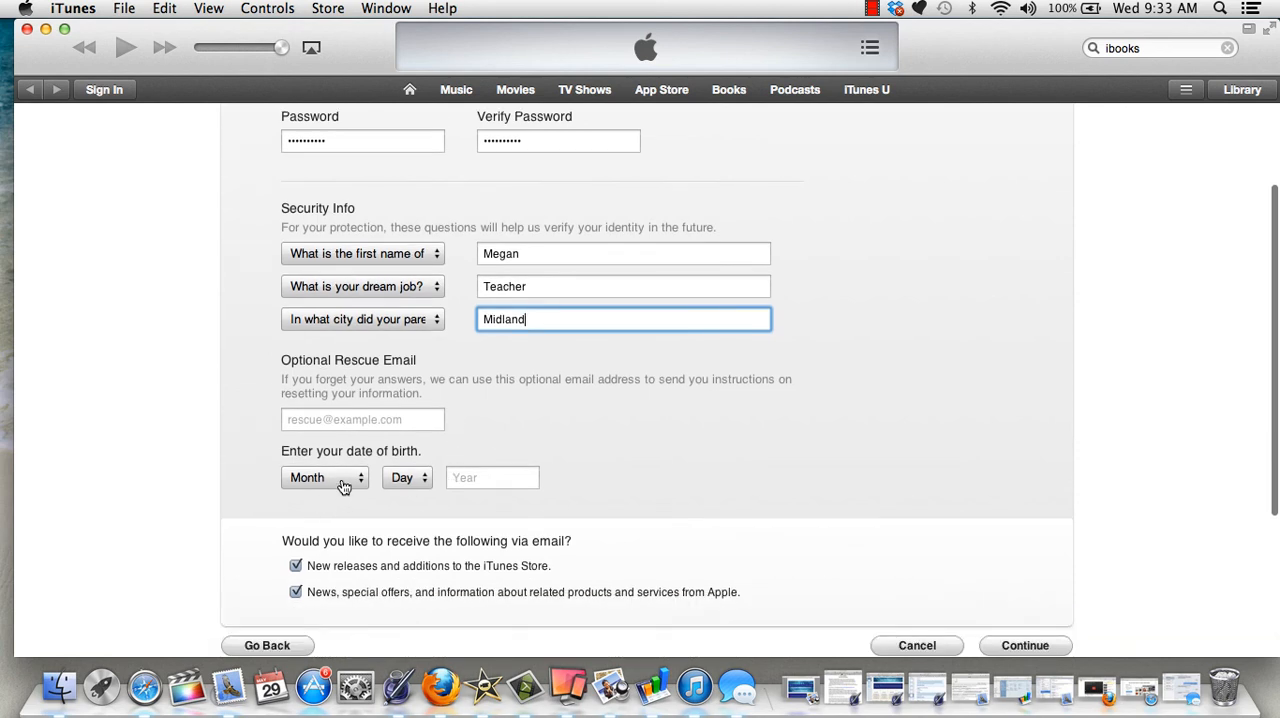
click(324, 476)
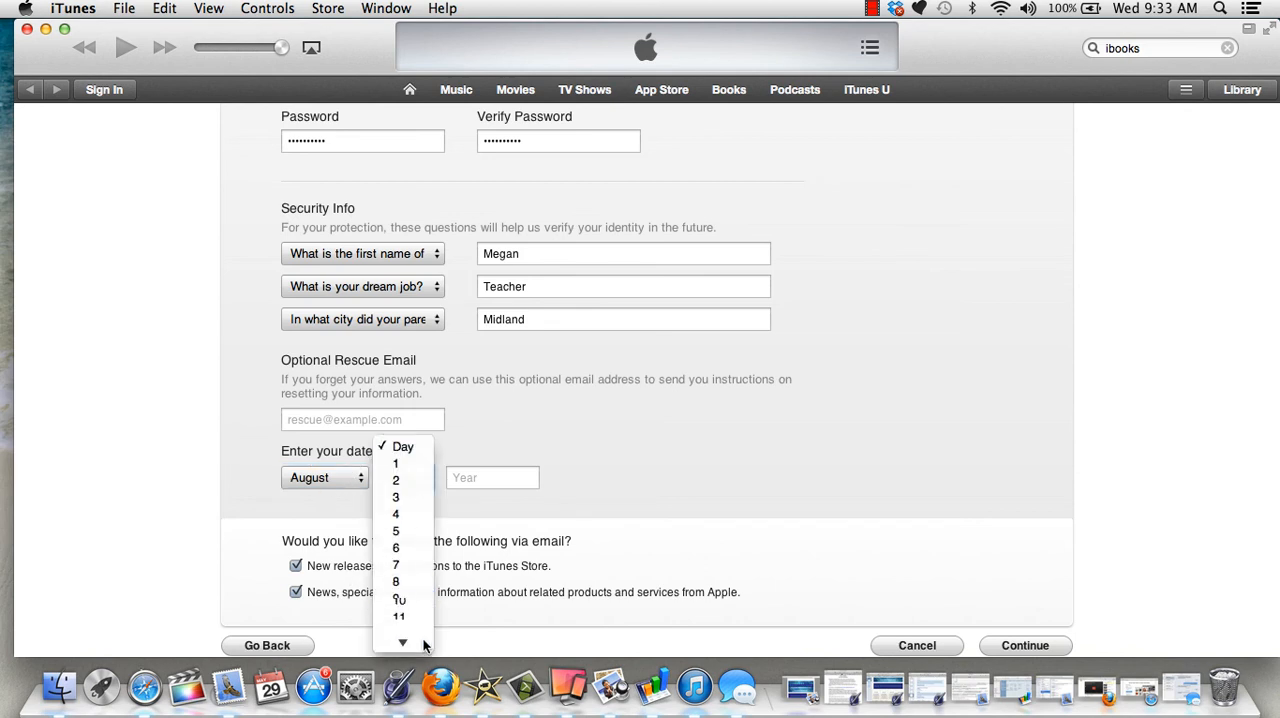
click(400, 600)
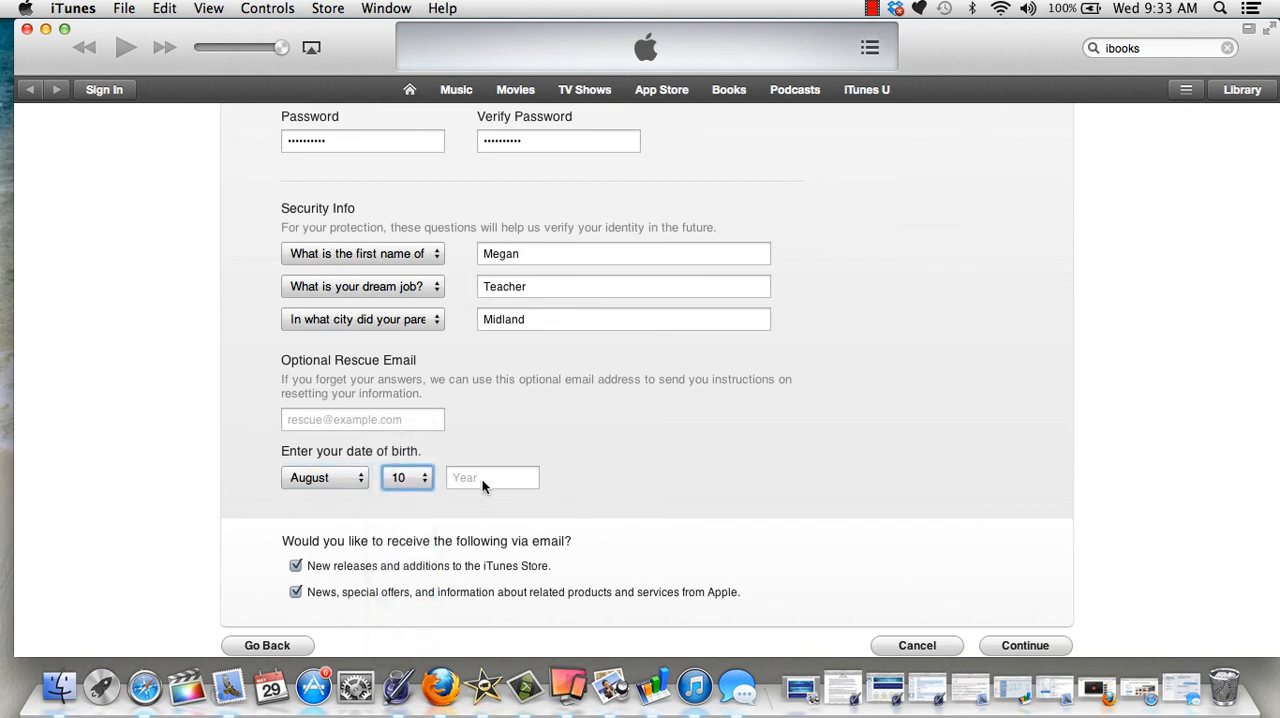
text(1985)
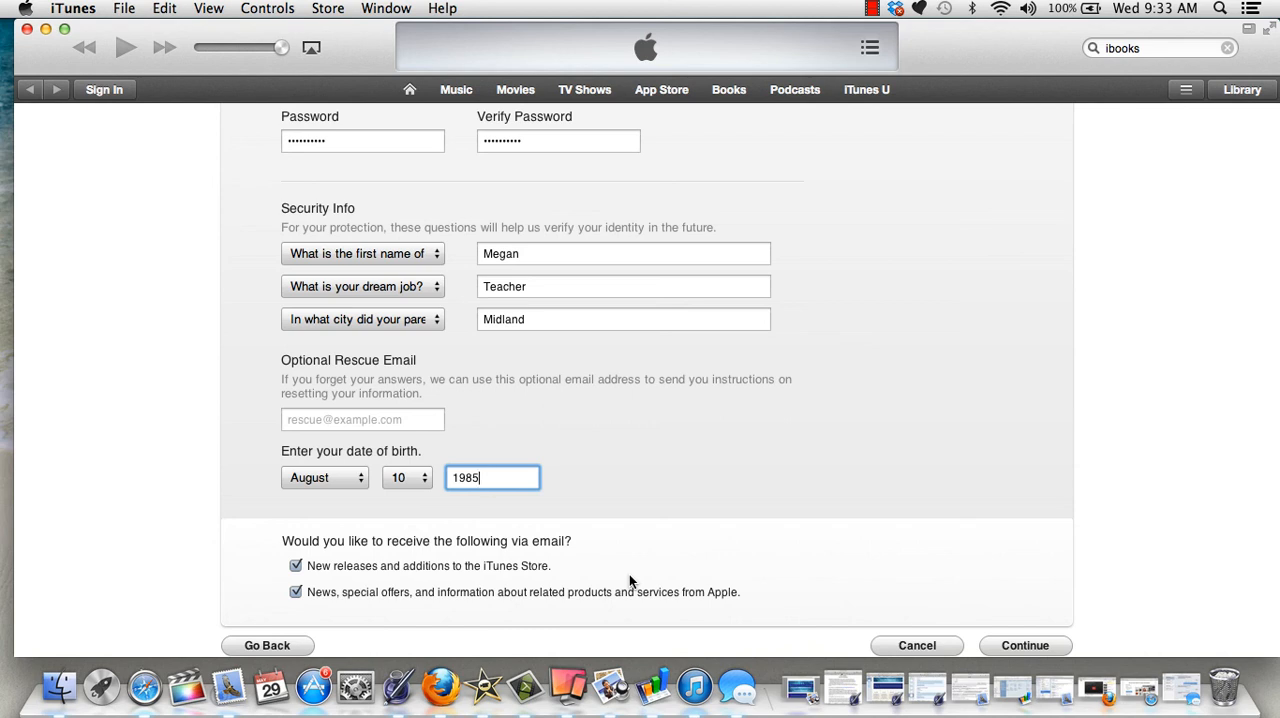
Step: Decline both Apple email offers and continue to the payment method page
click(296, 564)
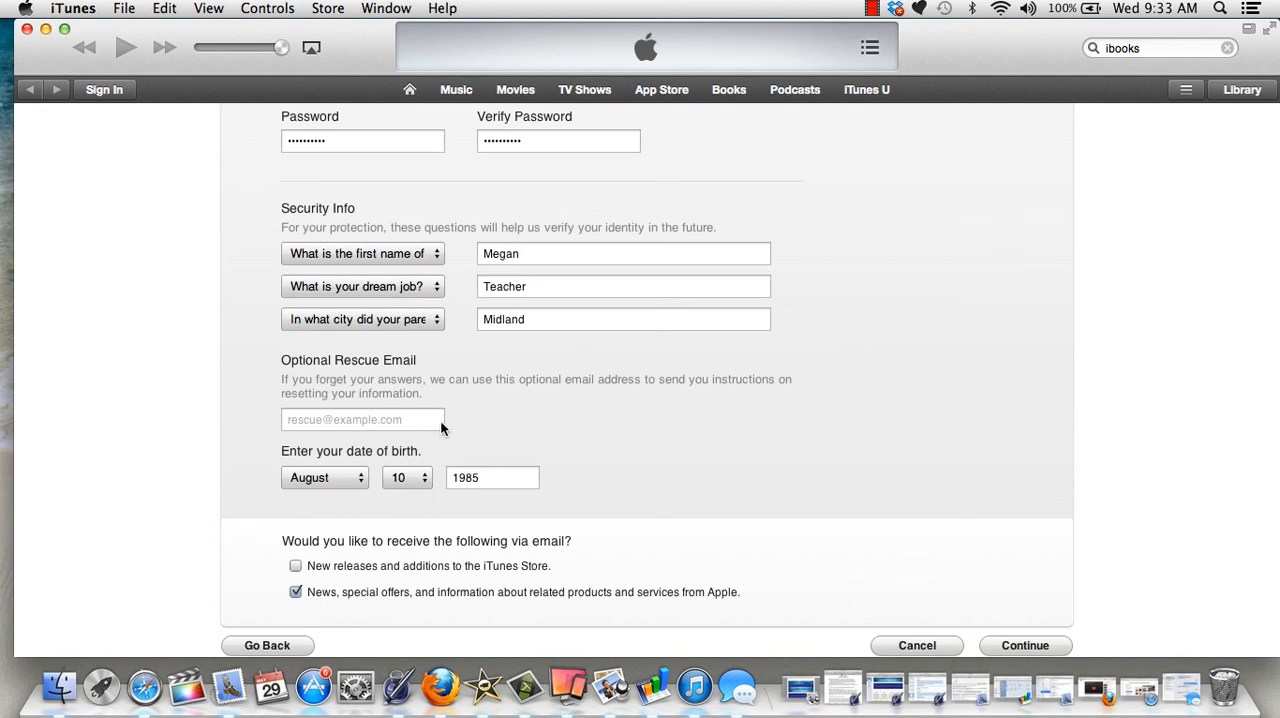
mouse_move(392, 498)
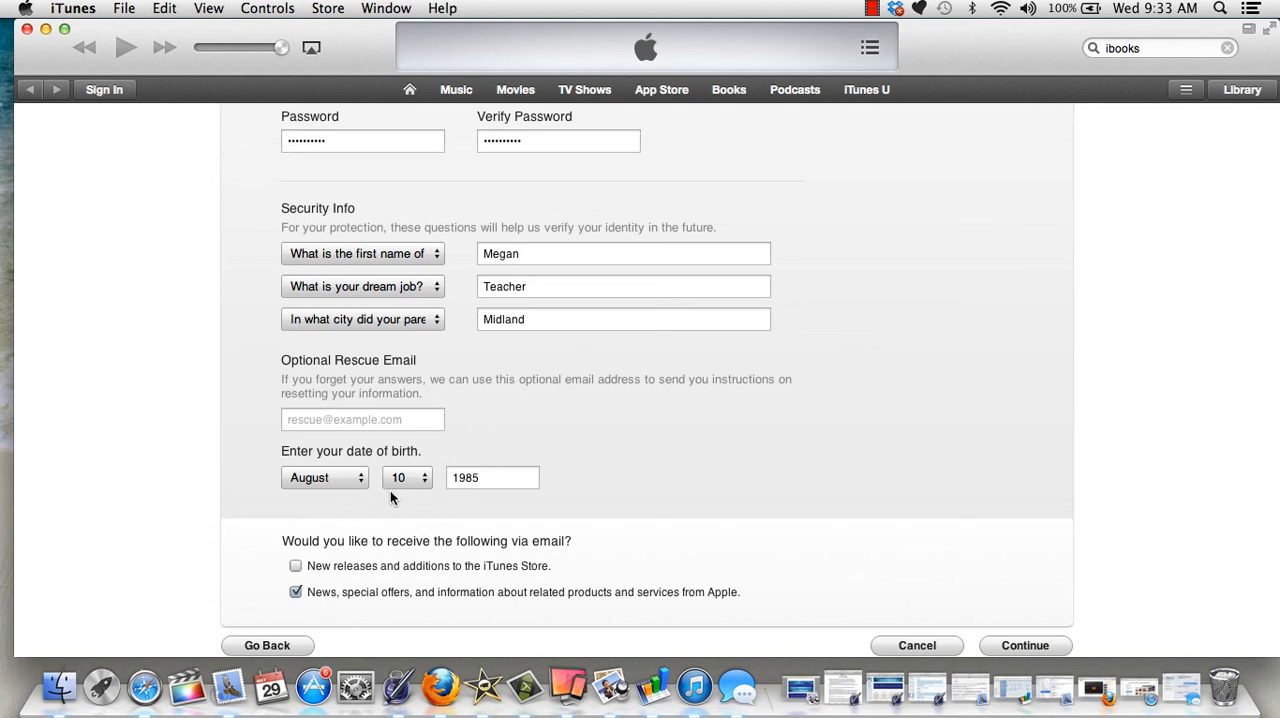
mouse_move(446, 492)
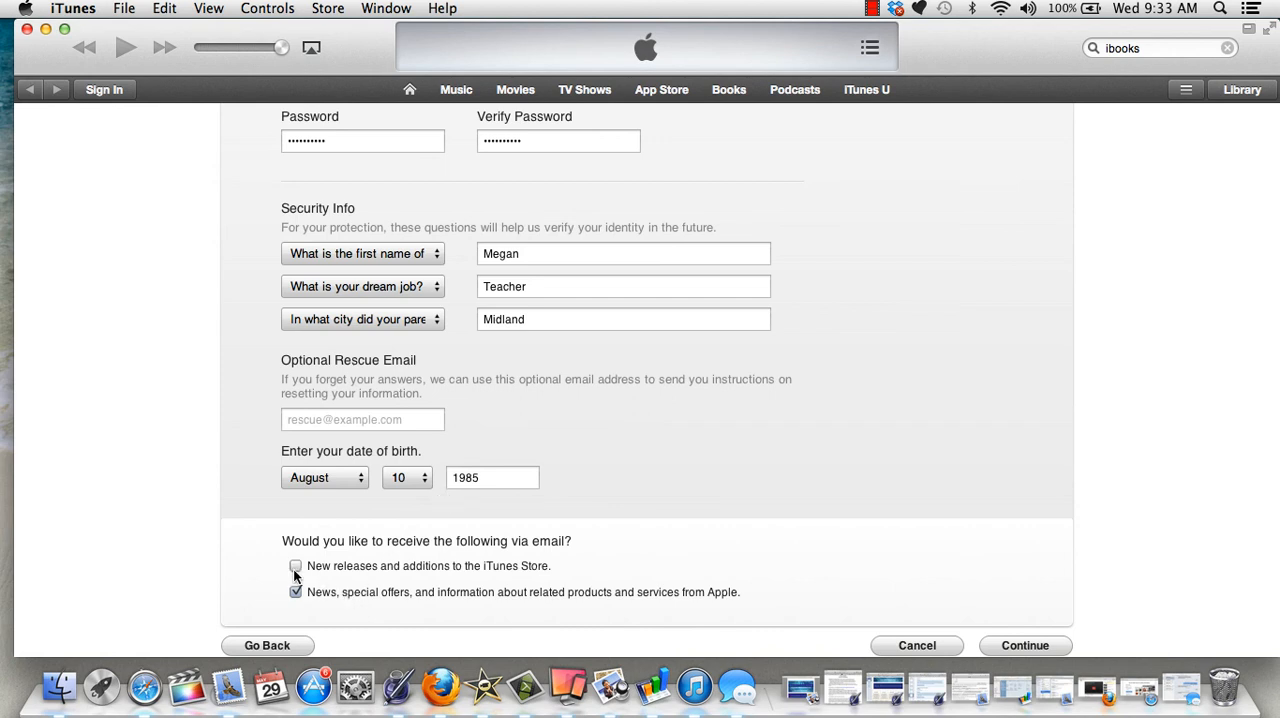
click(296, 592)
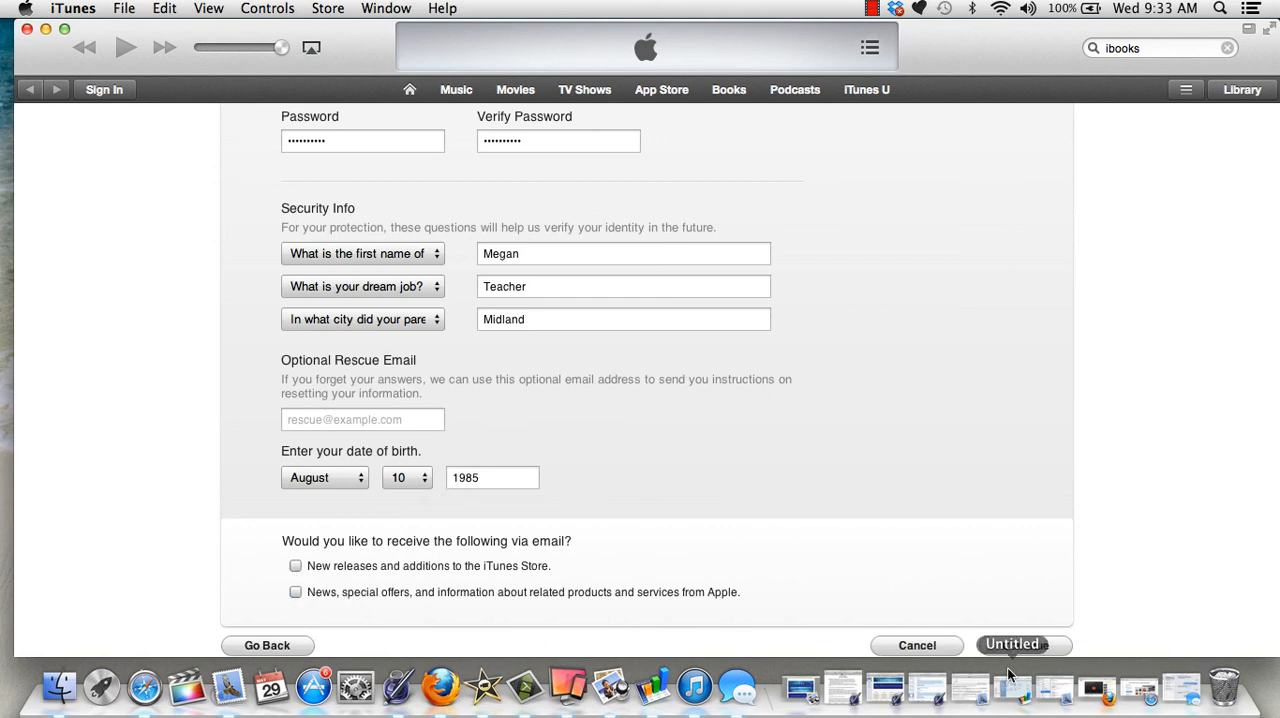
click(1024, 644)
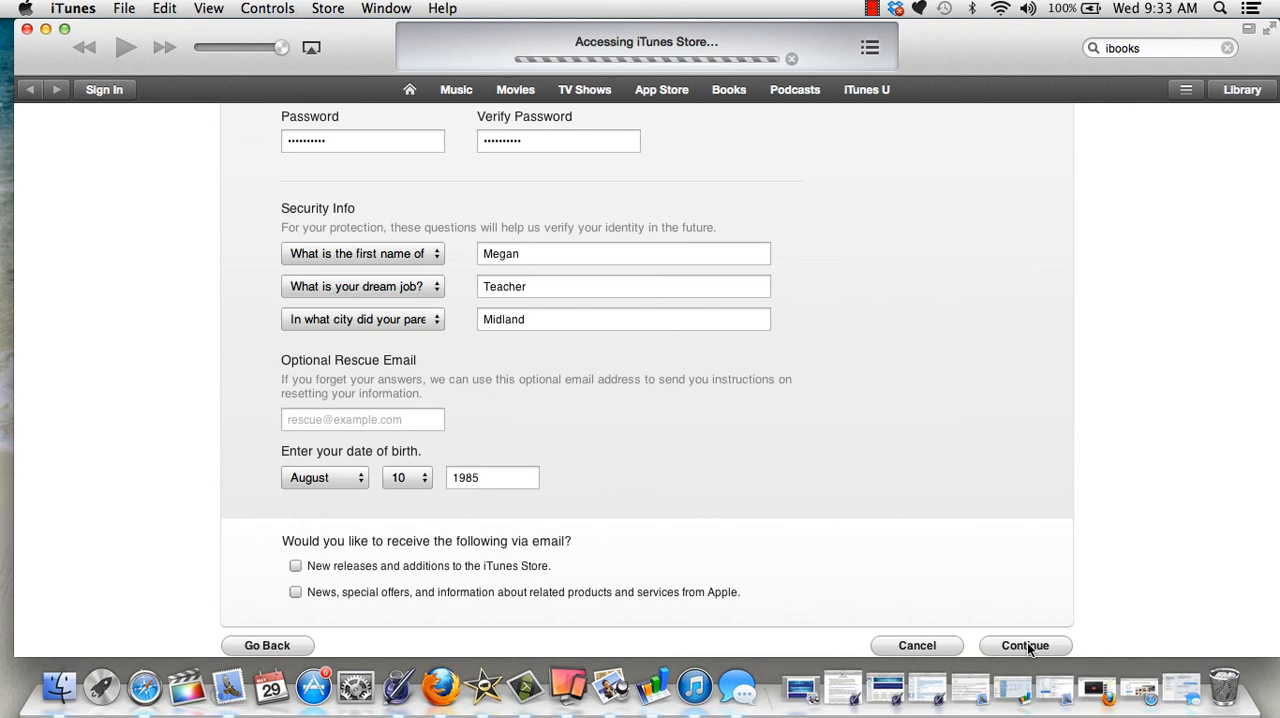
click(1024, 644)
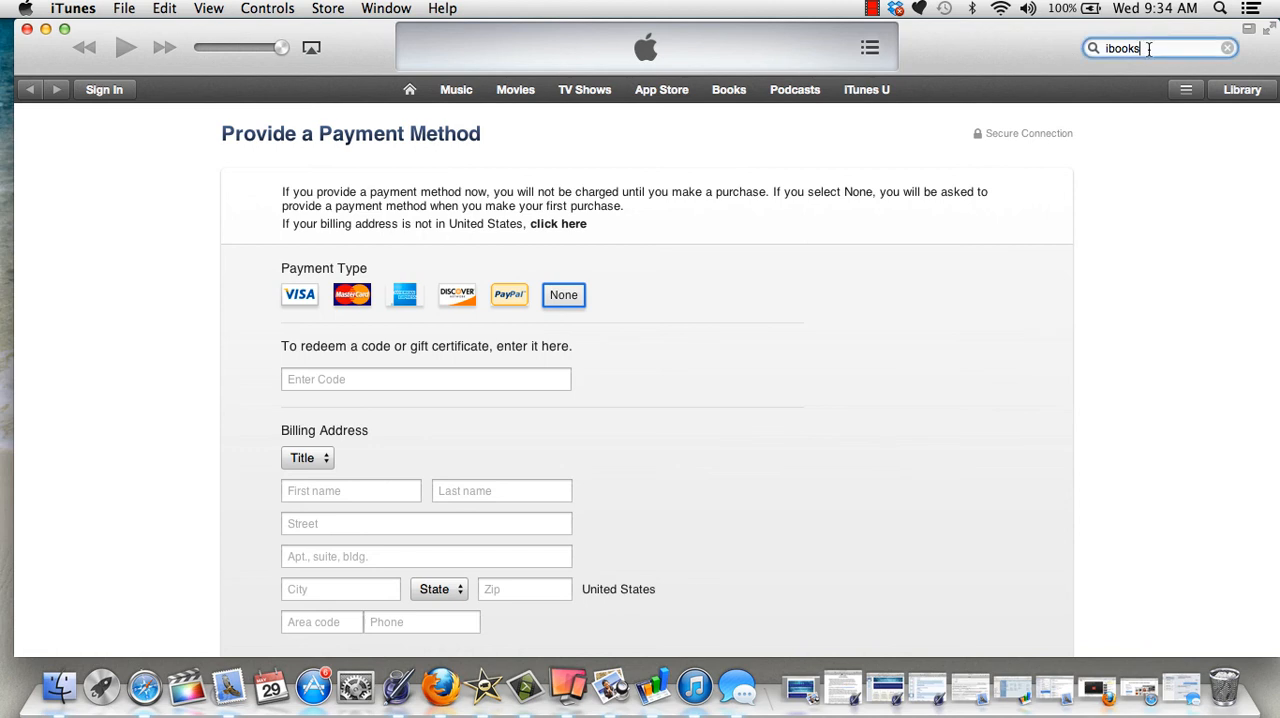
key(Return)
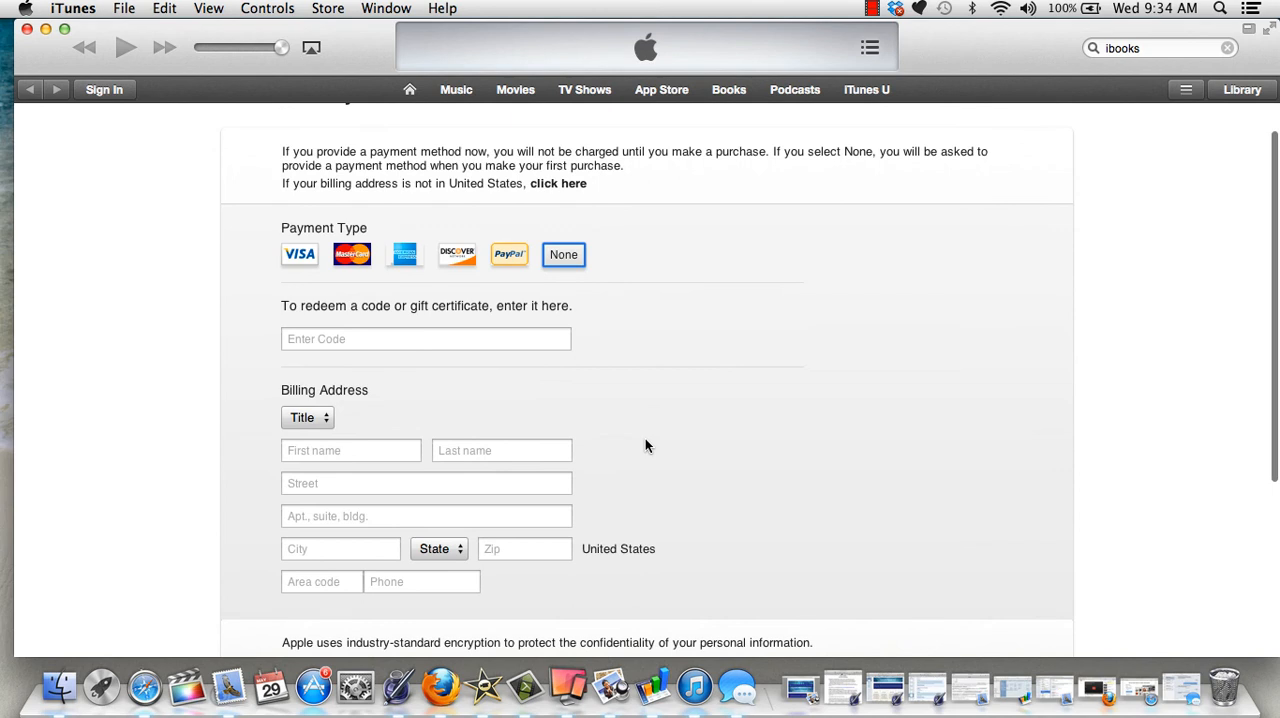
mouse_move(348, 430)
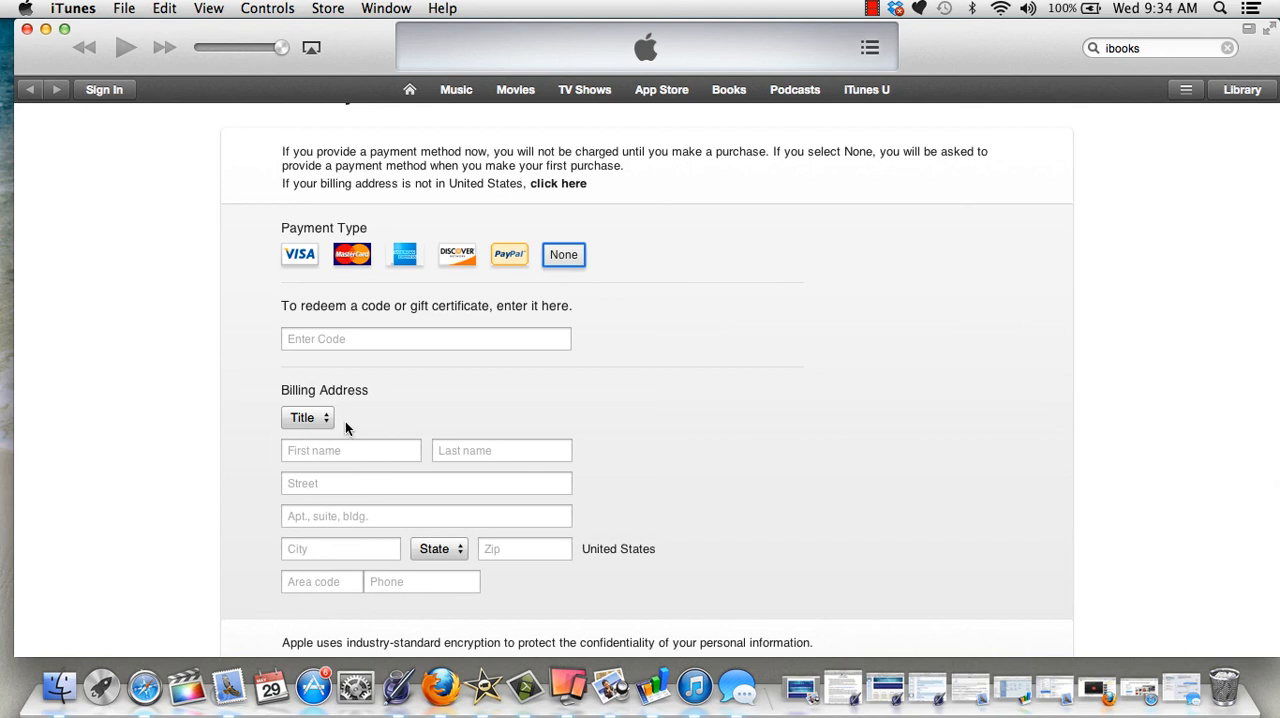
click(308, 416)
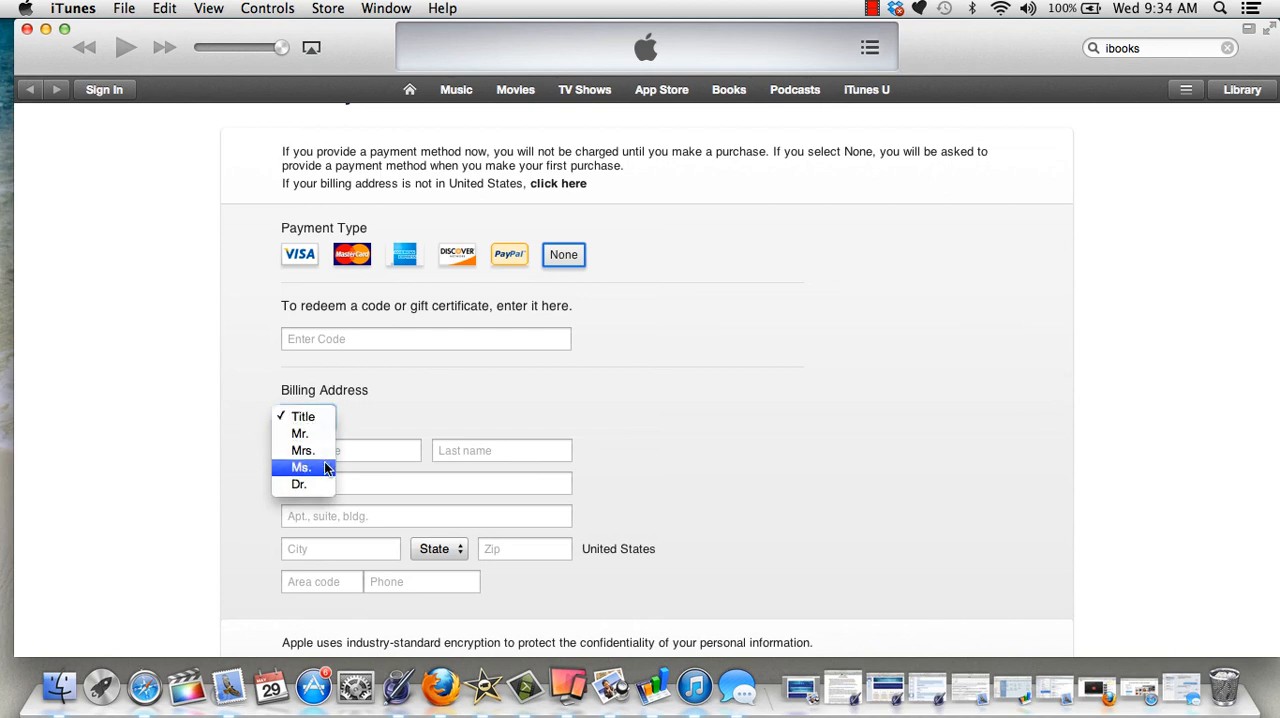
click(300, 466)
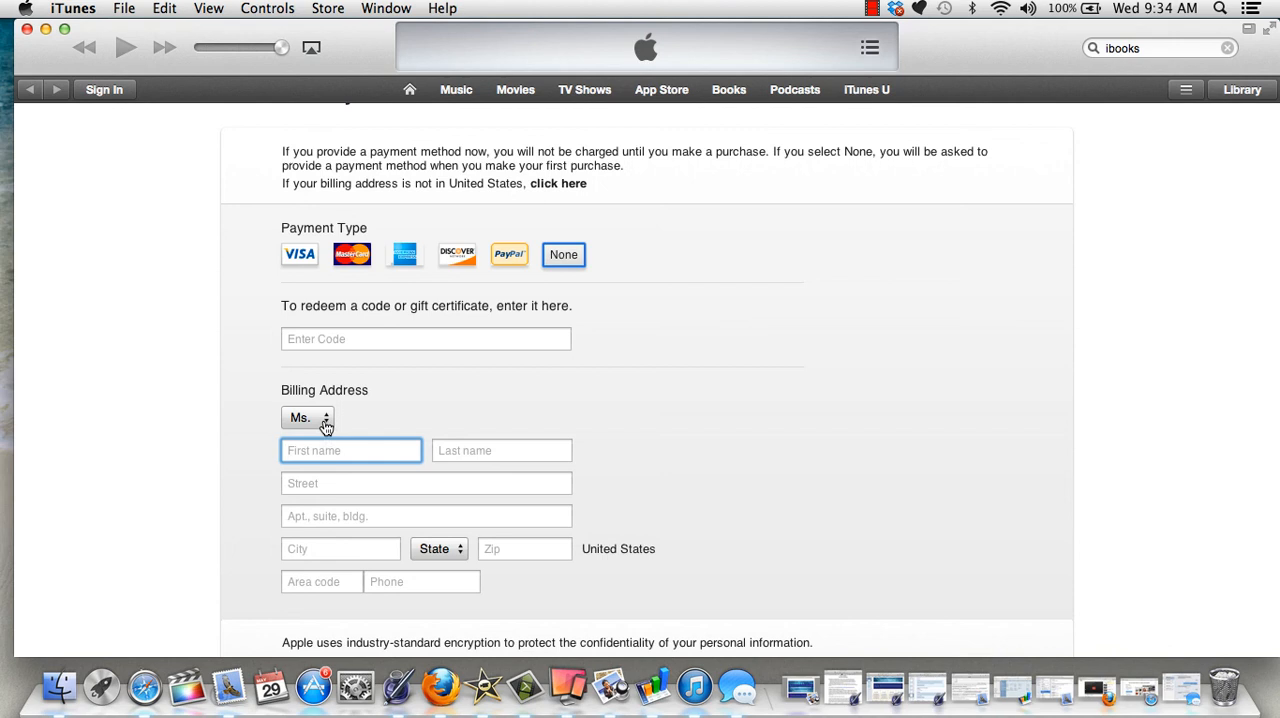
click(308, 416)
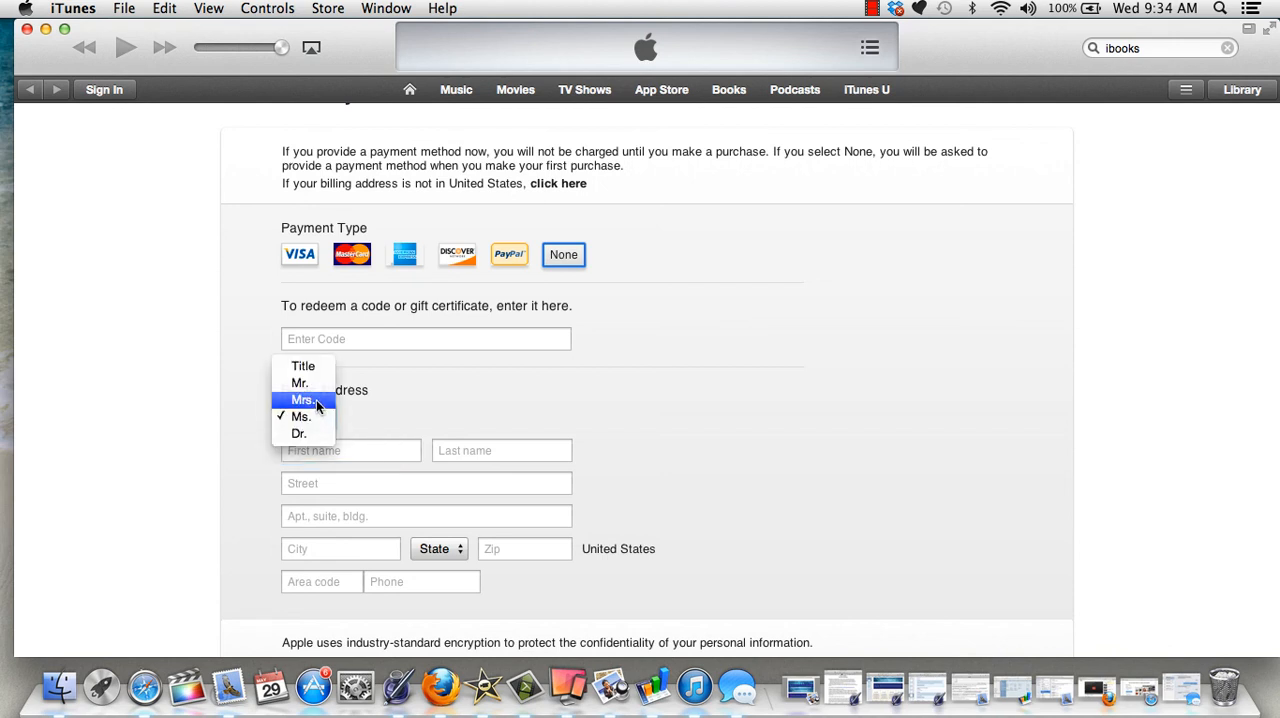
click(300, 400)
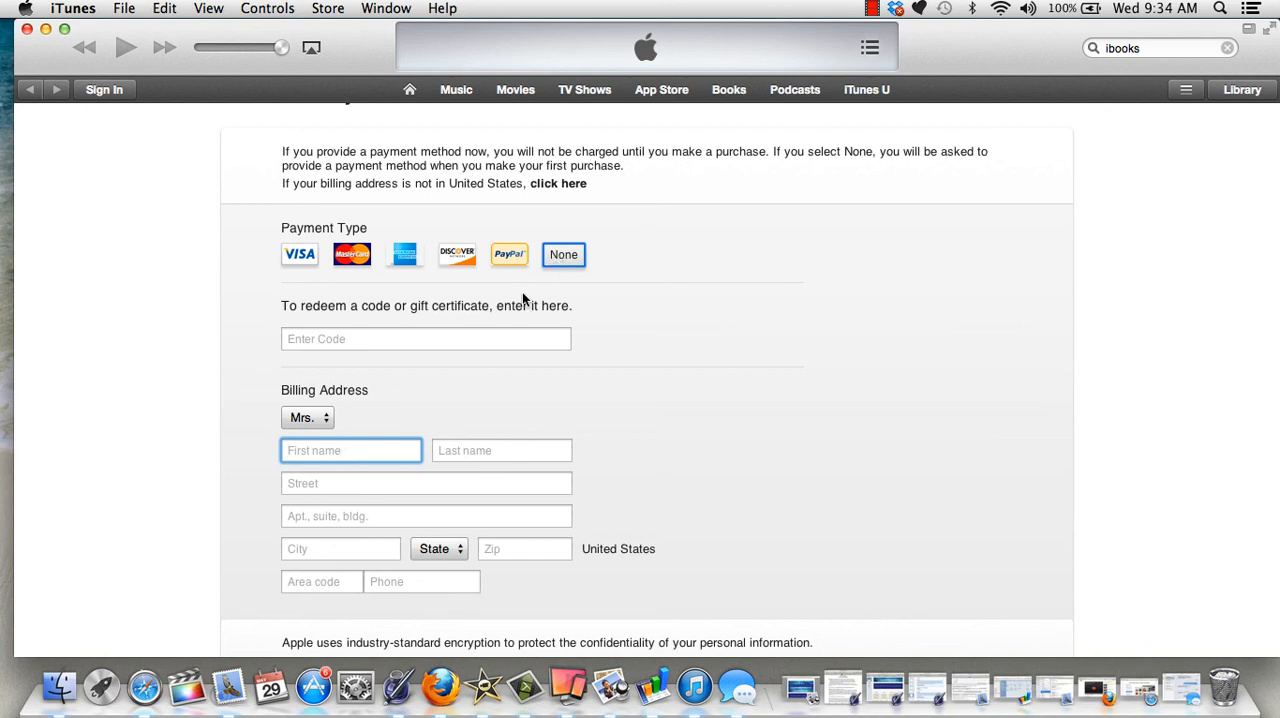
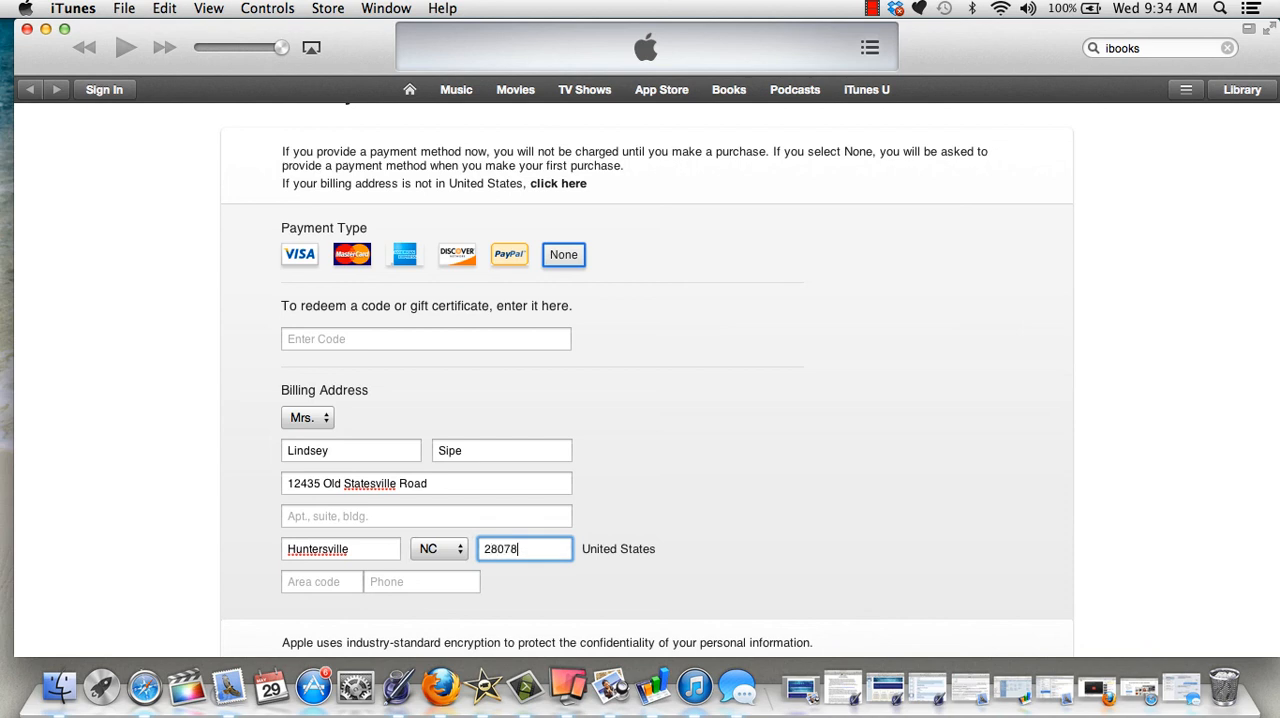
Step: Fill in the Huntersville address with ZIP 28078 and the phone area code
click(320, 580)
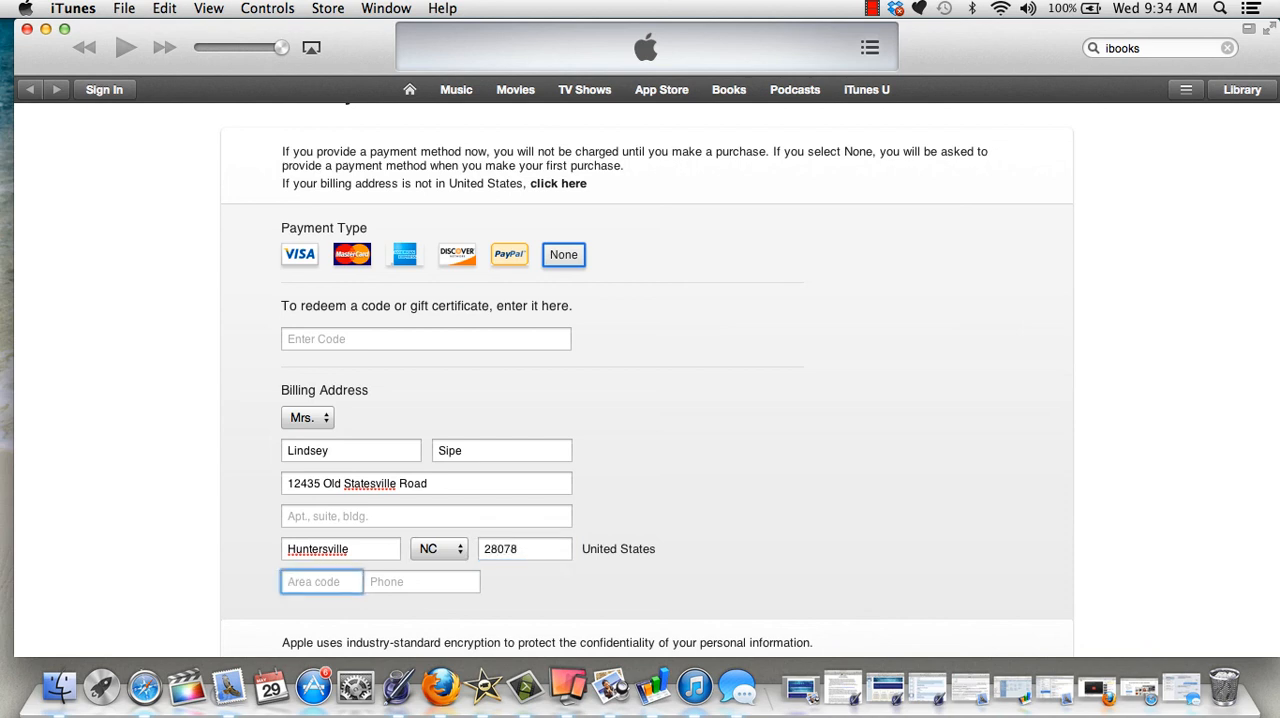
text(8773738)
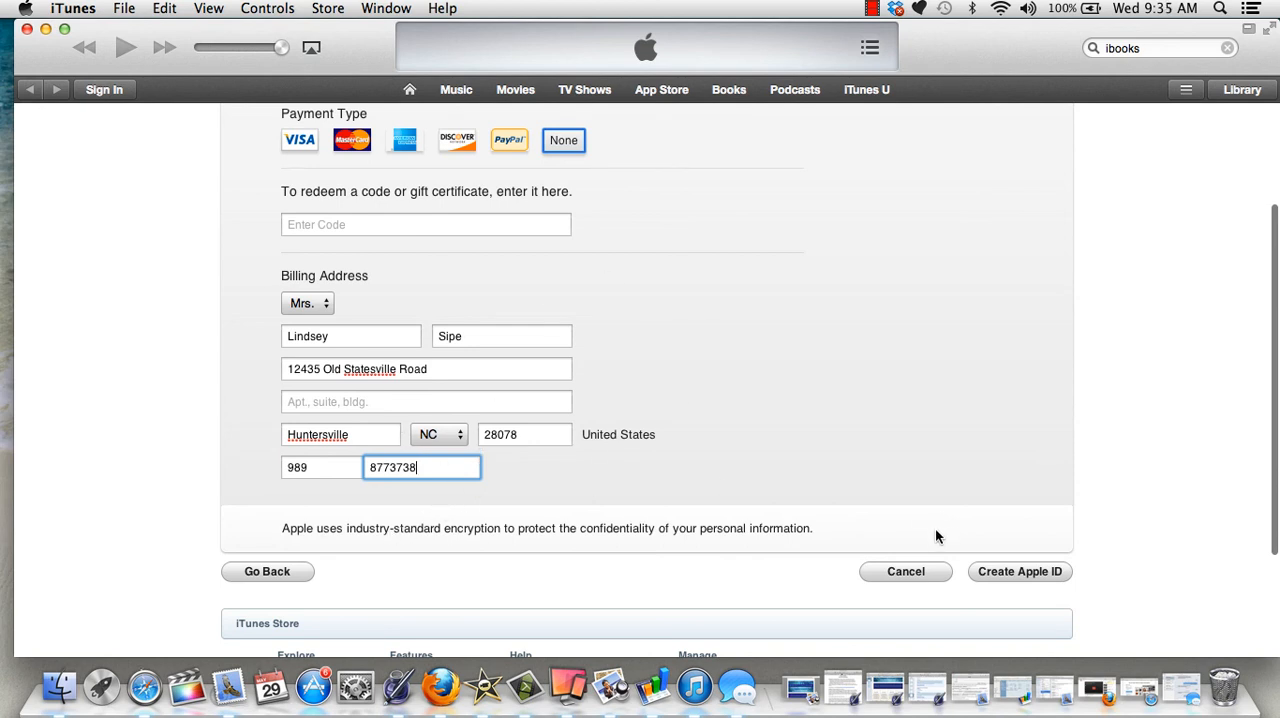
mouse_move(1032, 580)
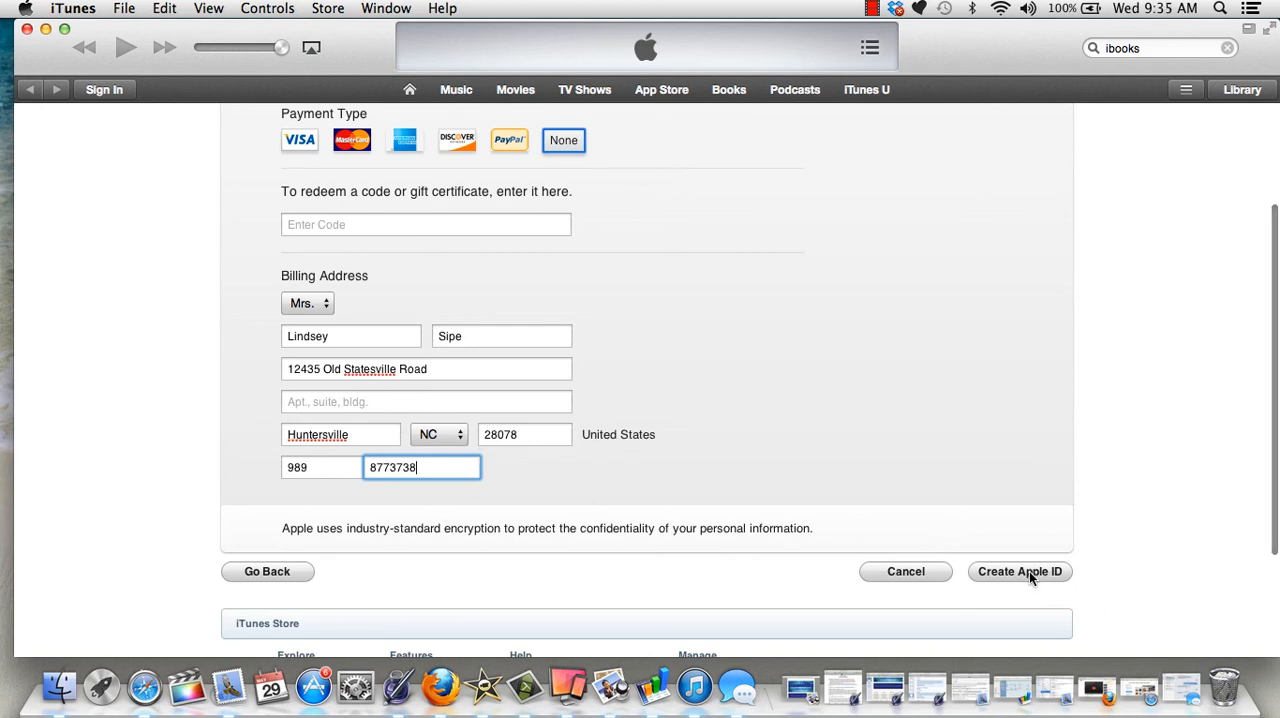
Step: Submit Create Apple ID so the verification email notice appears, then switch to Safari
click(1020, 572)
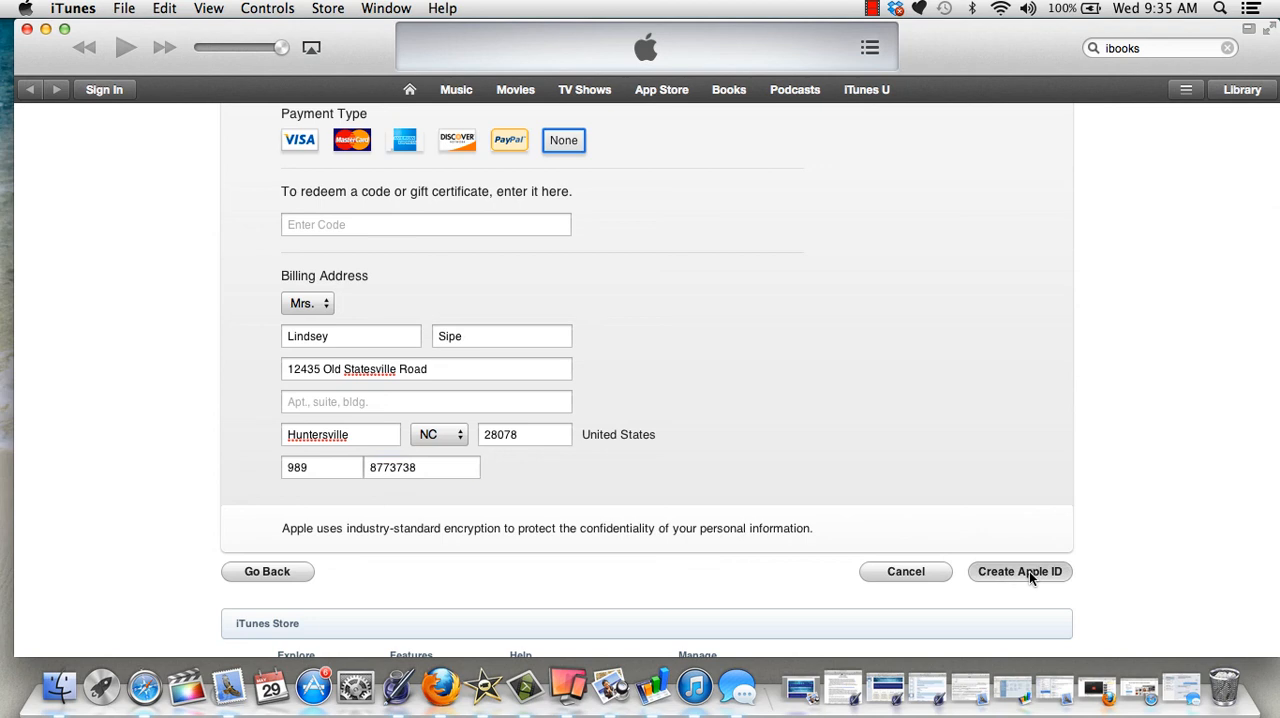
click(1020, 572)
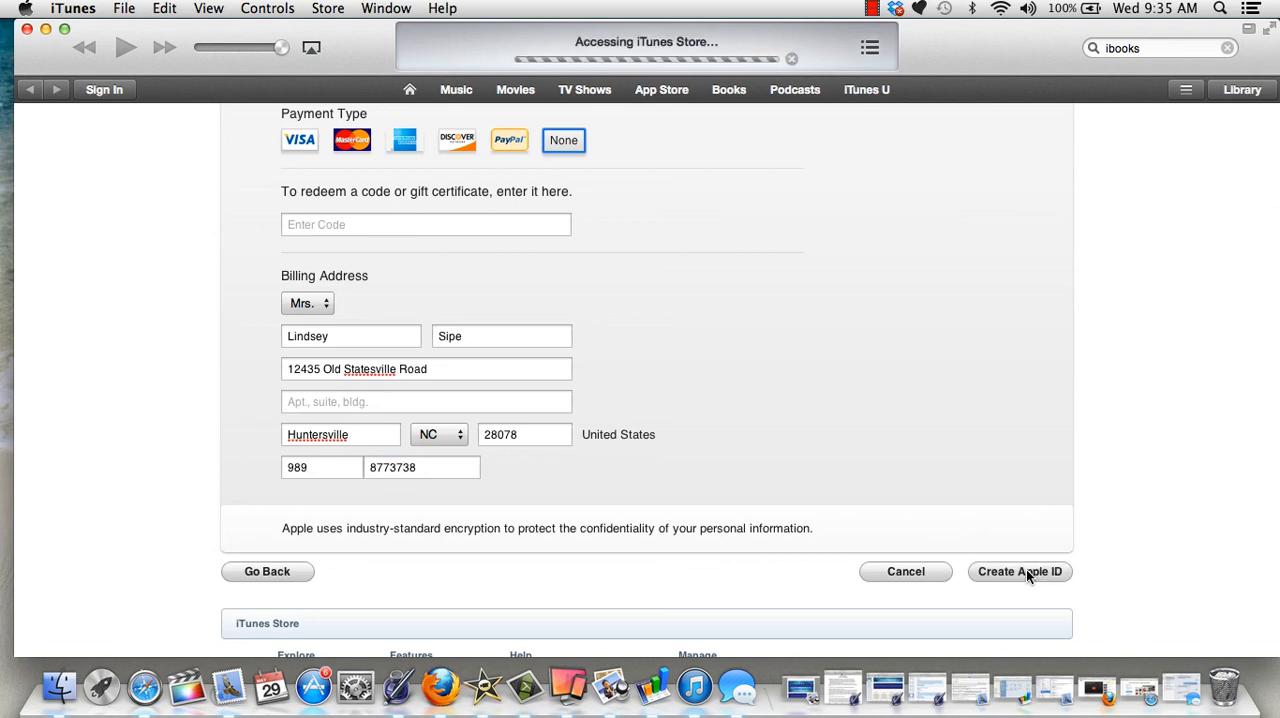
click(1020, 572)
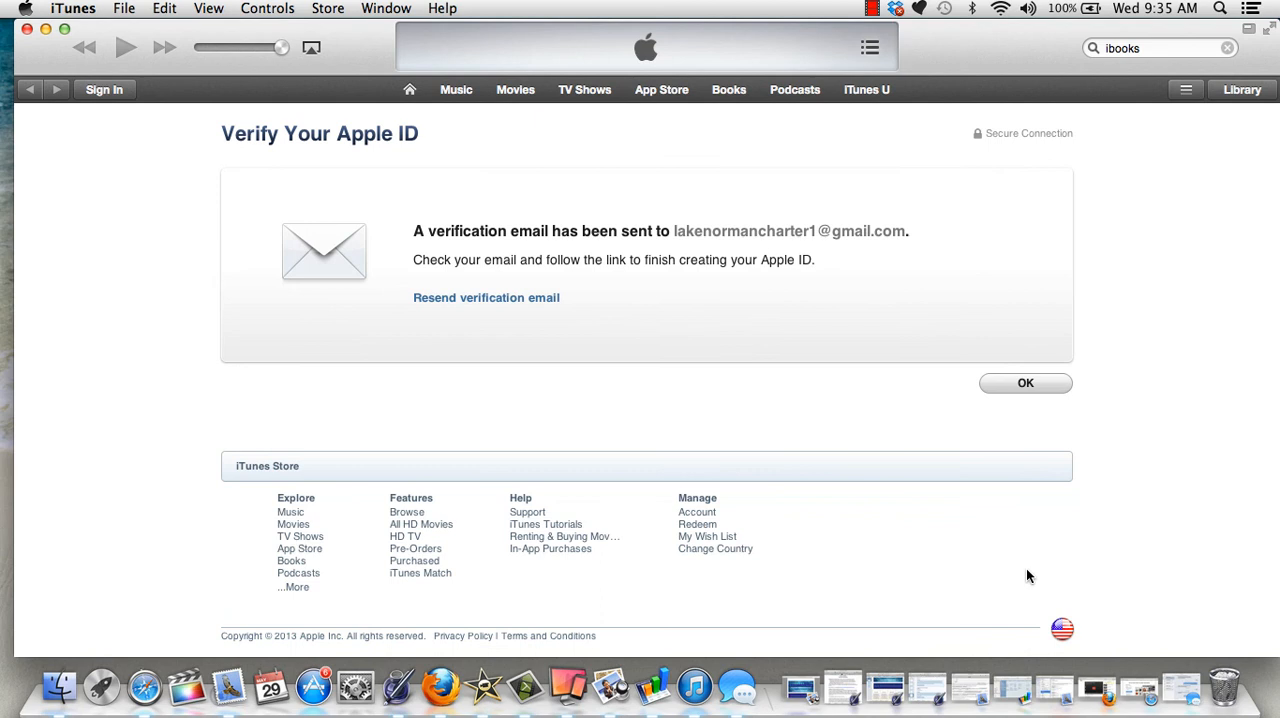
mouse_move(466, 236)
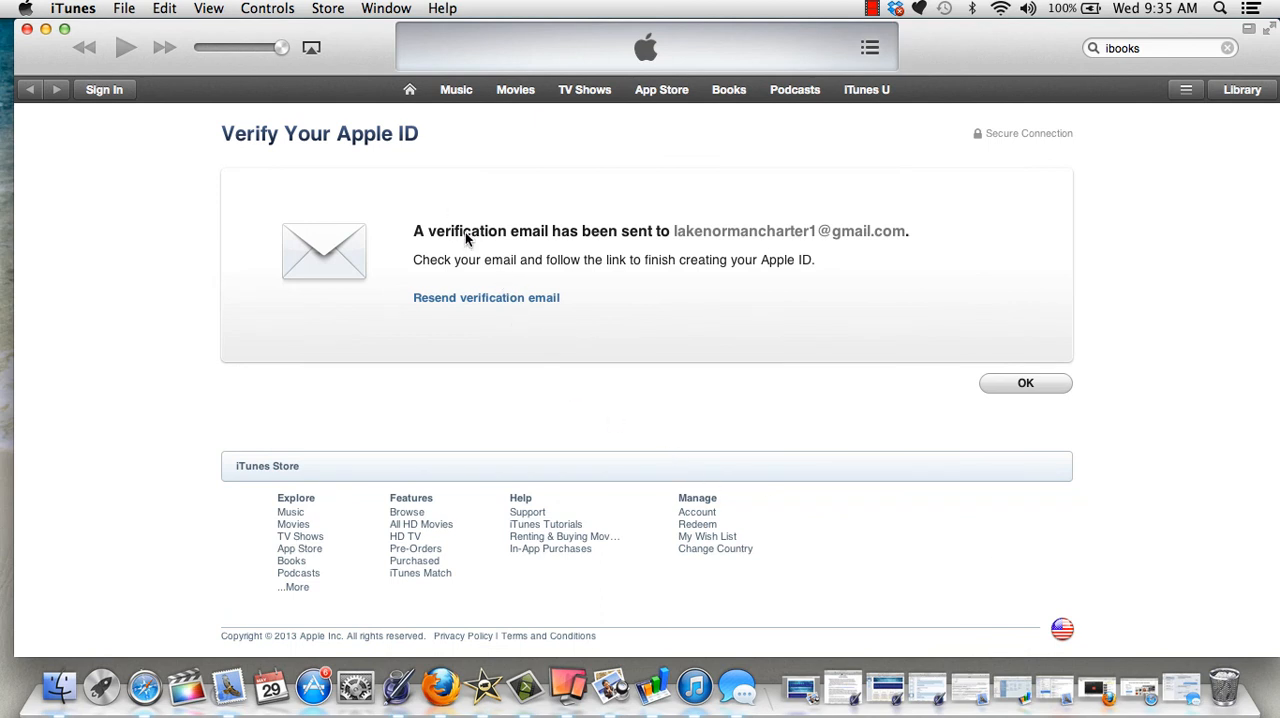
mouse_move(544, 248)
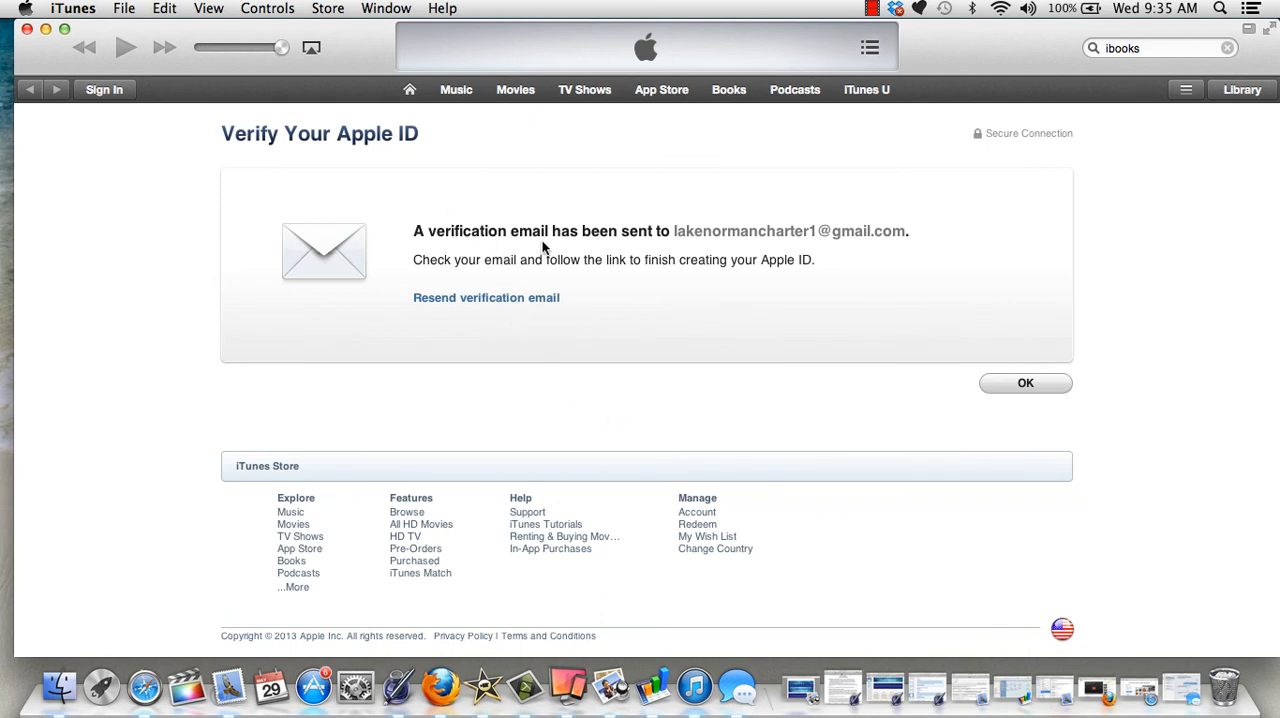
mouse_move(770, 262)
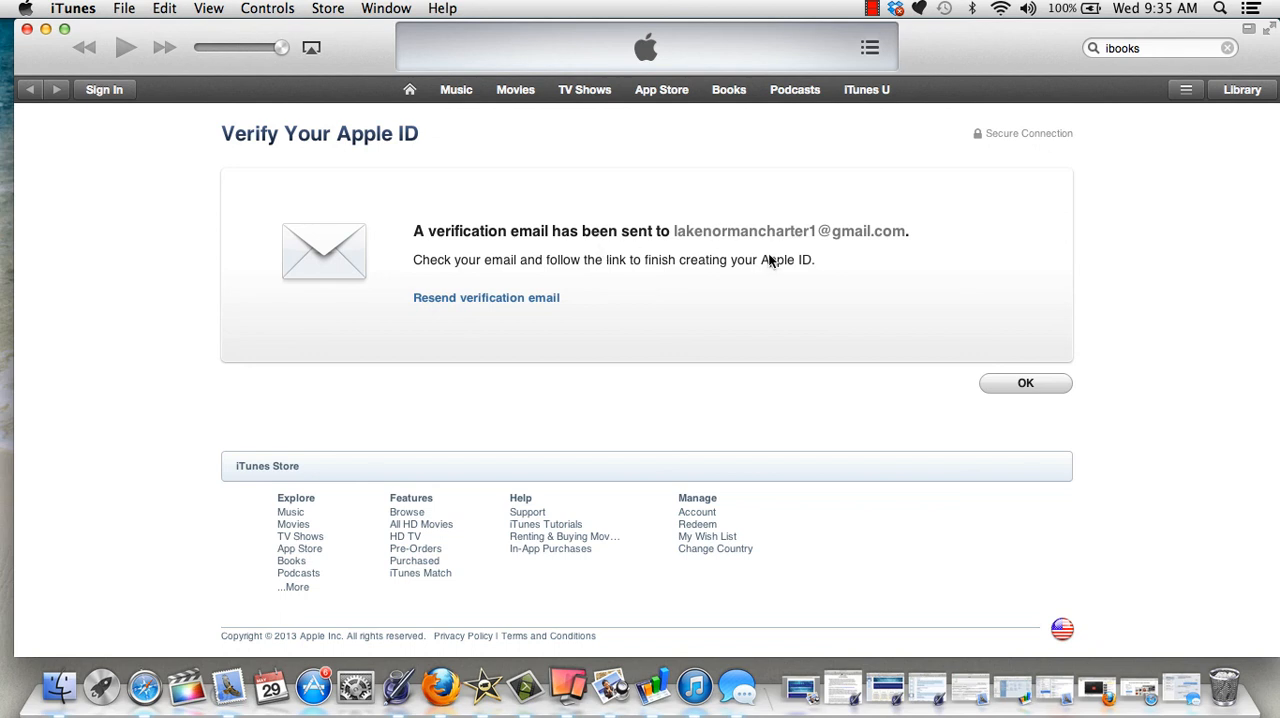
mouse_move(852, 244)
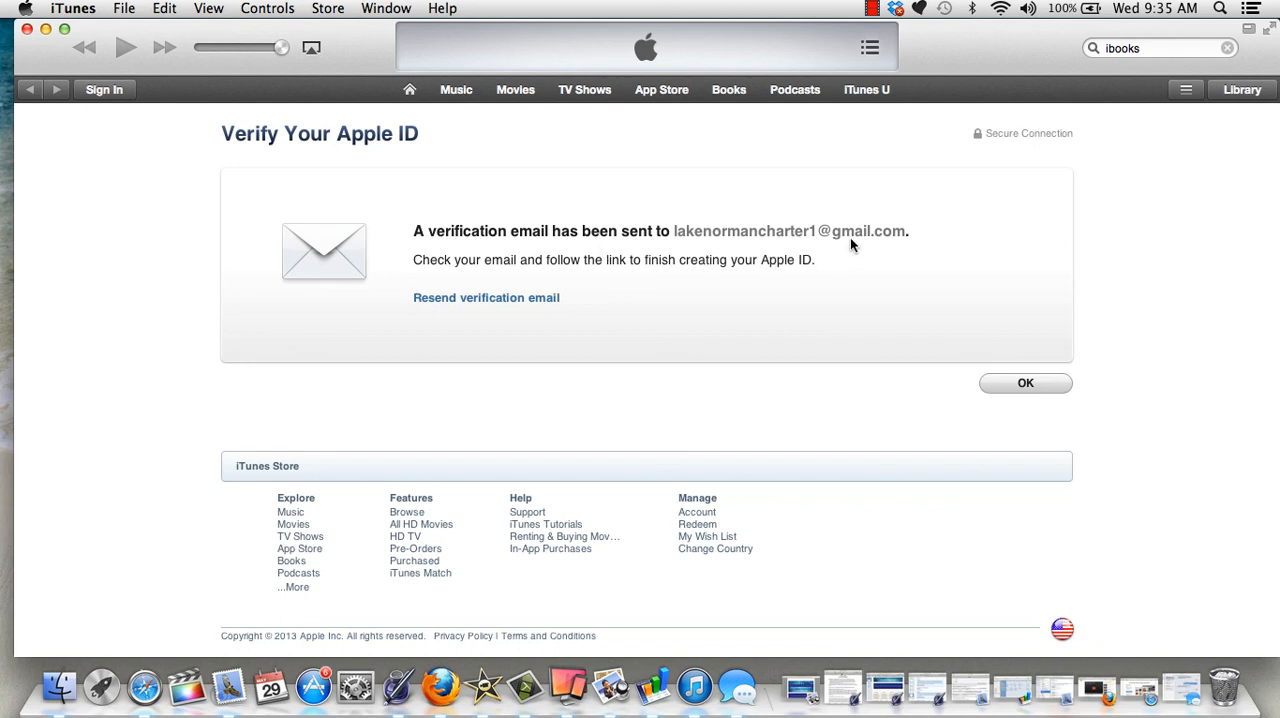
click(144, 686)
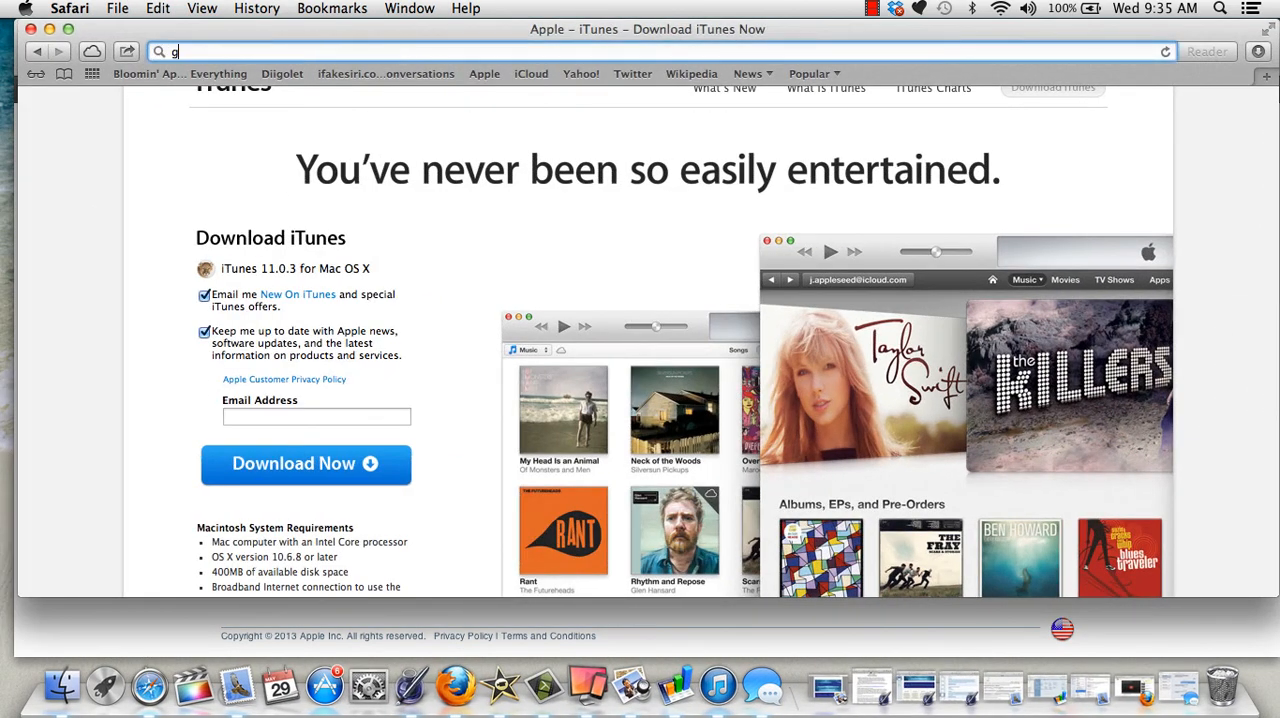
Step: In Gmail, open the Apple verification message and follow its Verify Now link
text(mail.google.com/mail/#inbox)
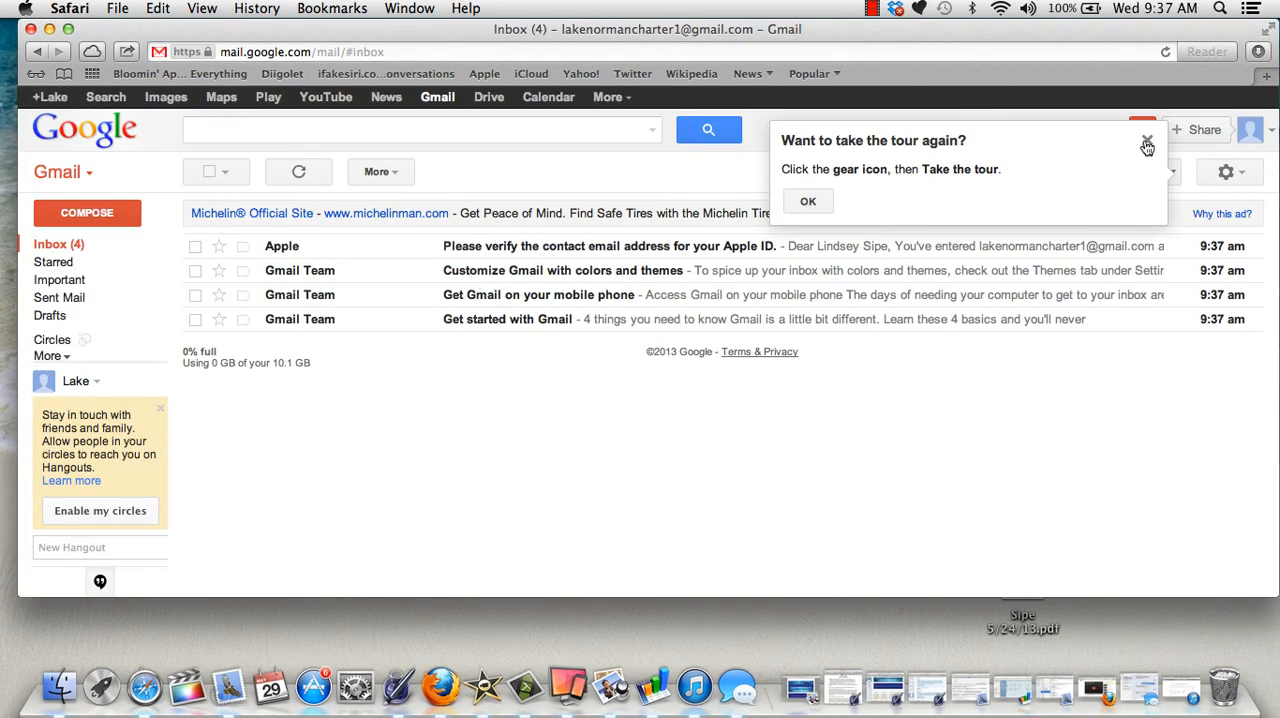
click(1148, 144)
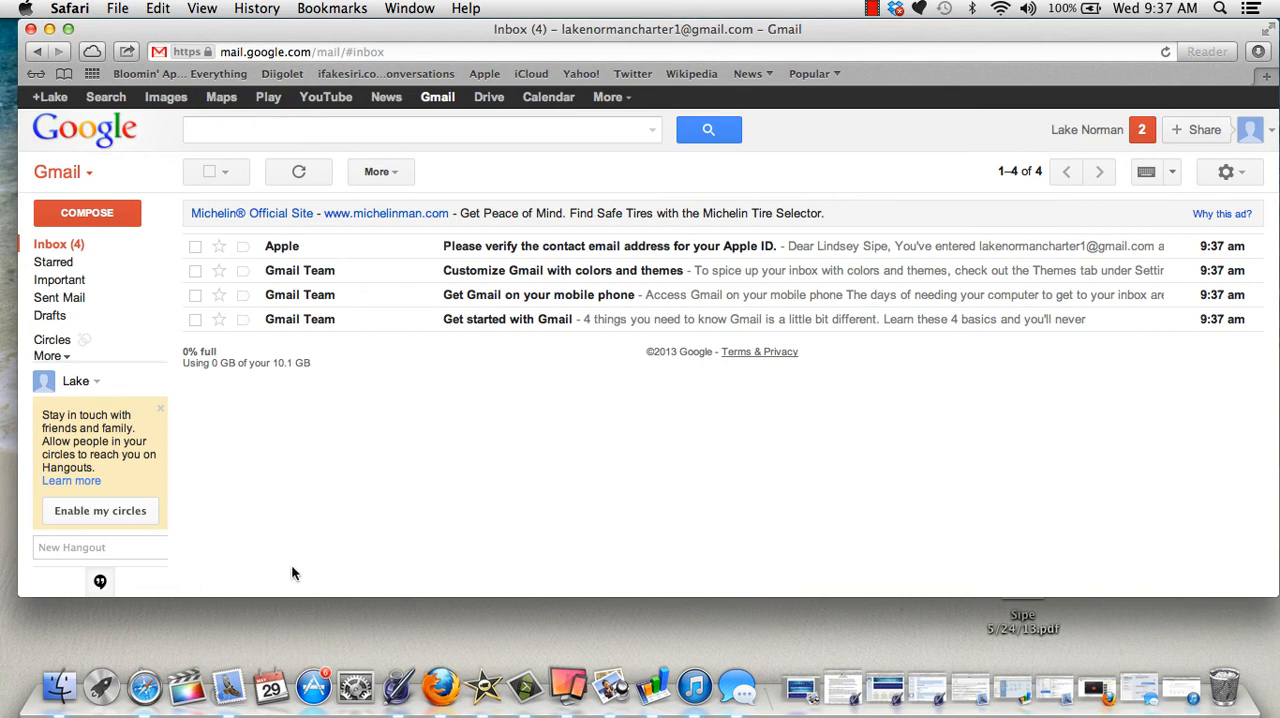
click(696, 688)
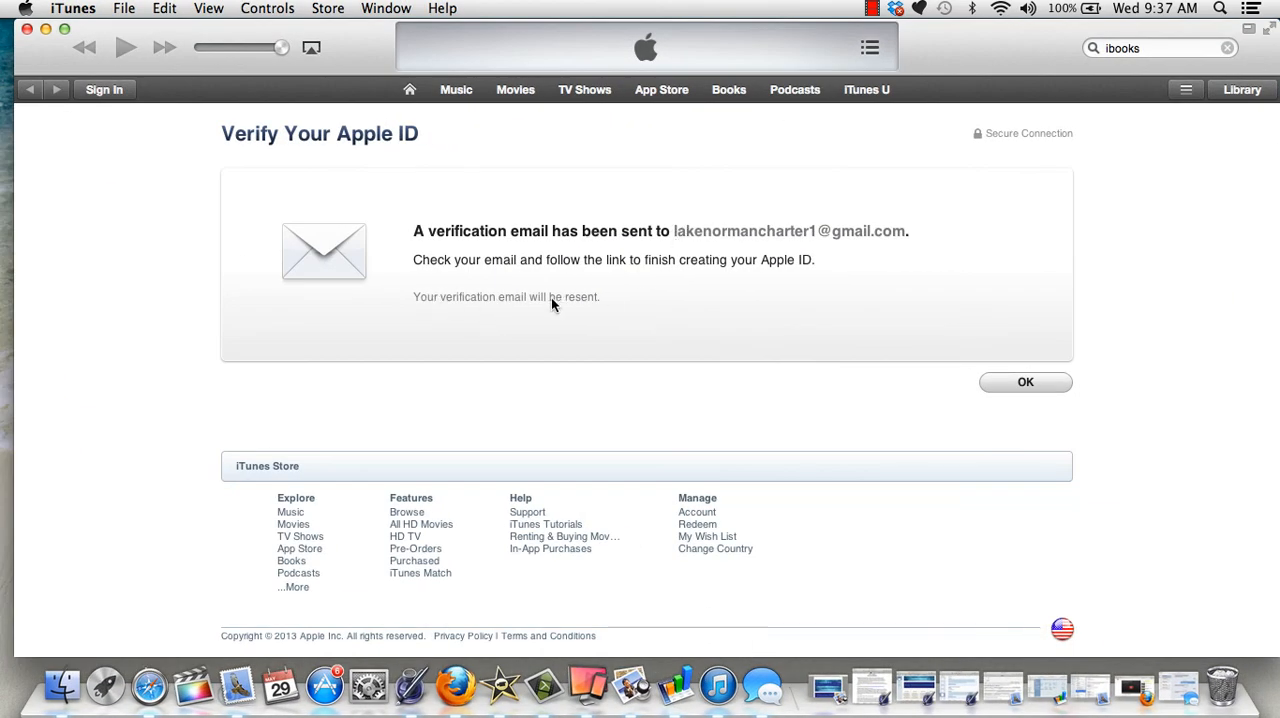
mouse_move(588, 320)
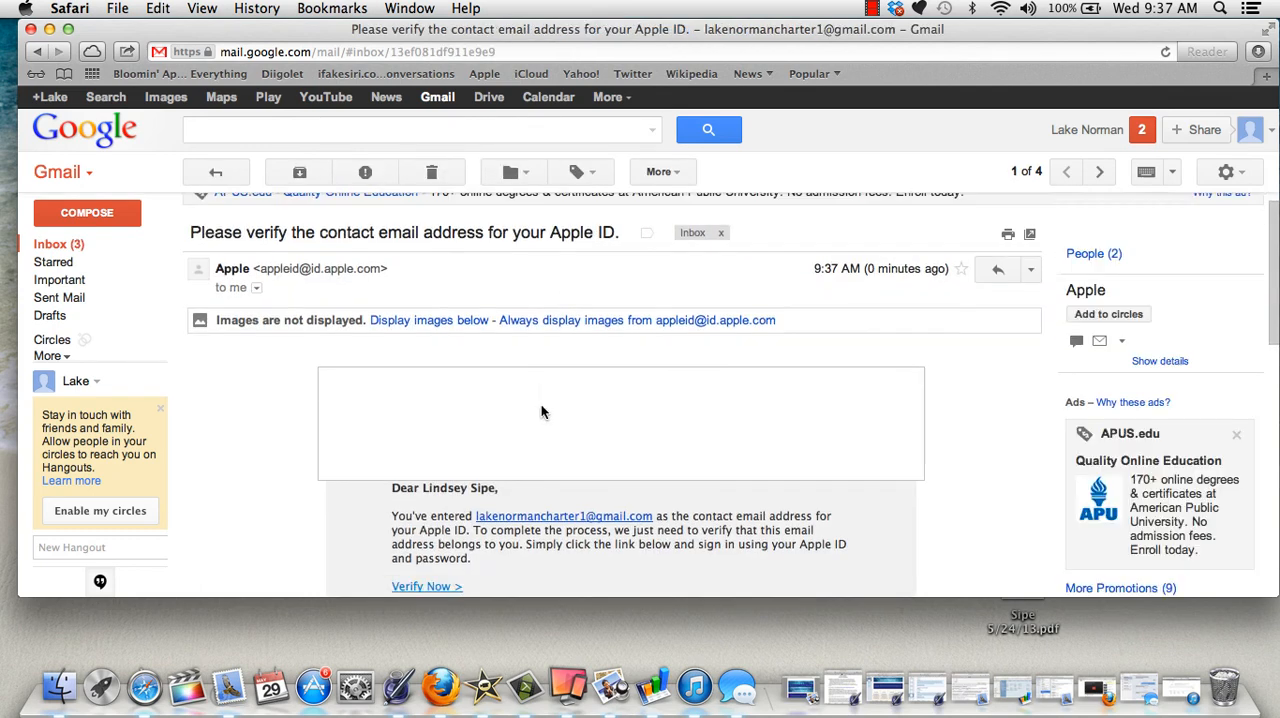
scroll(down, 3)
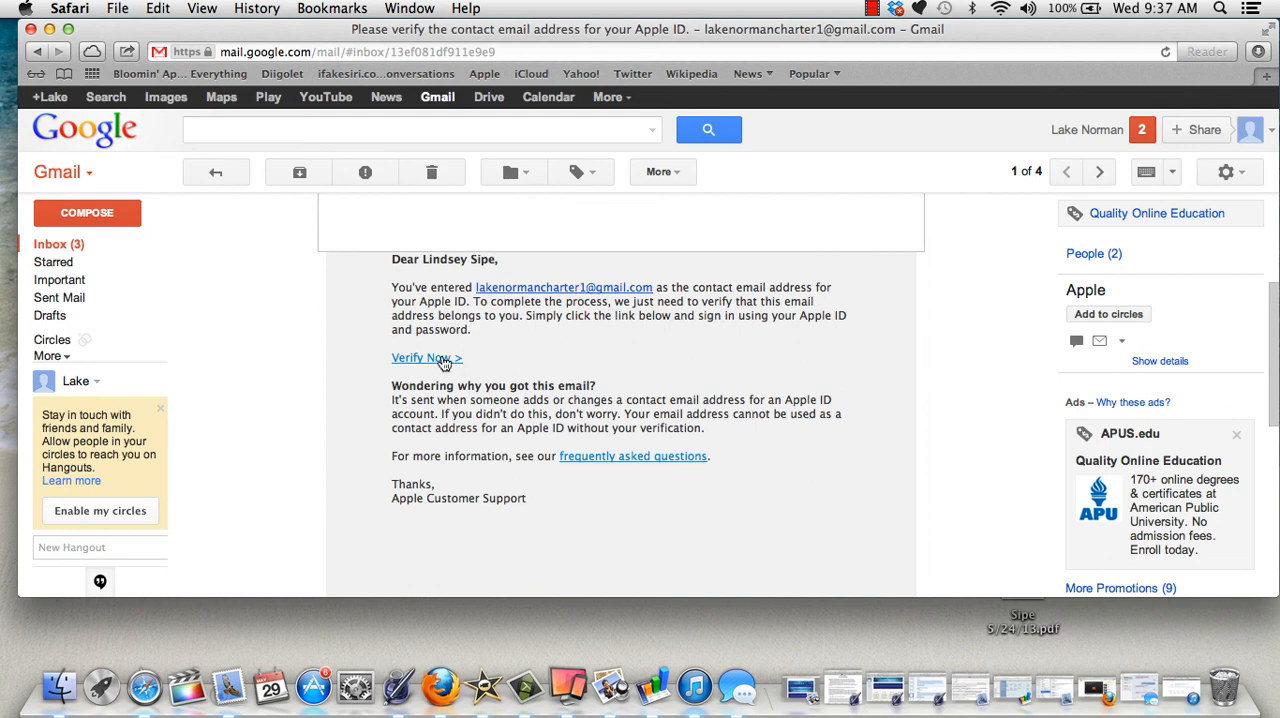
click(424, 356)
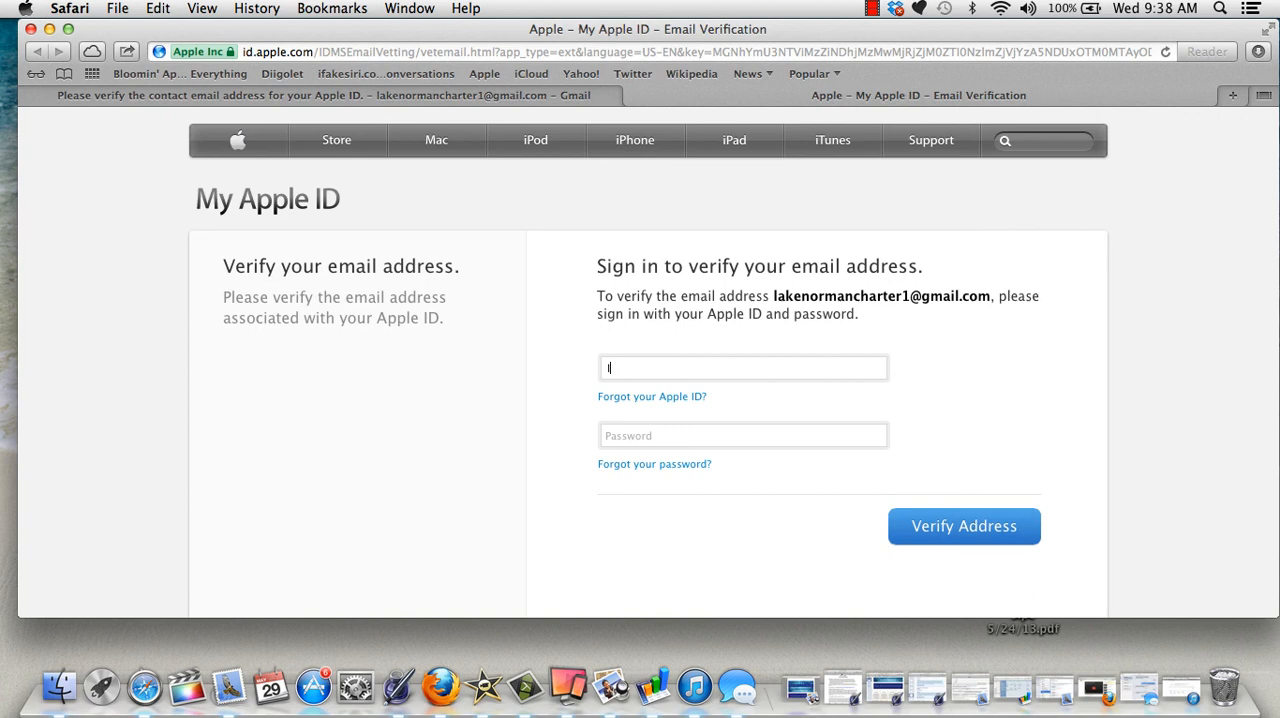
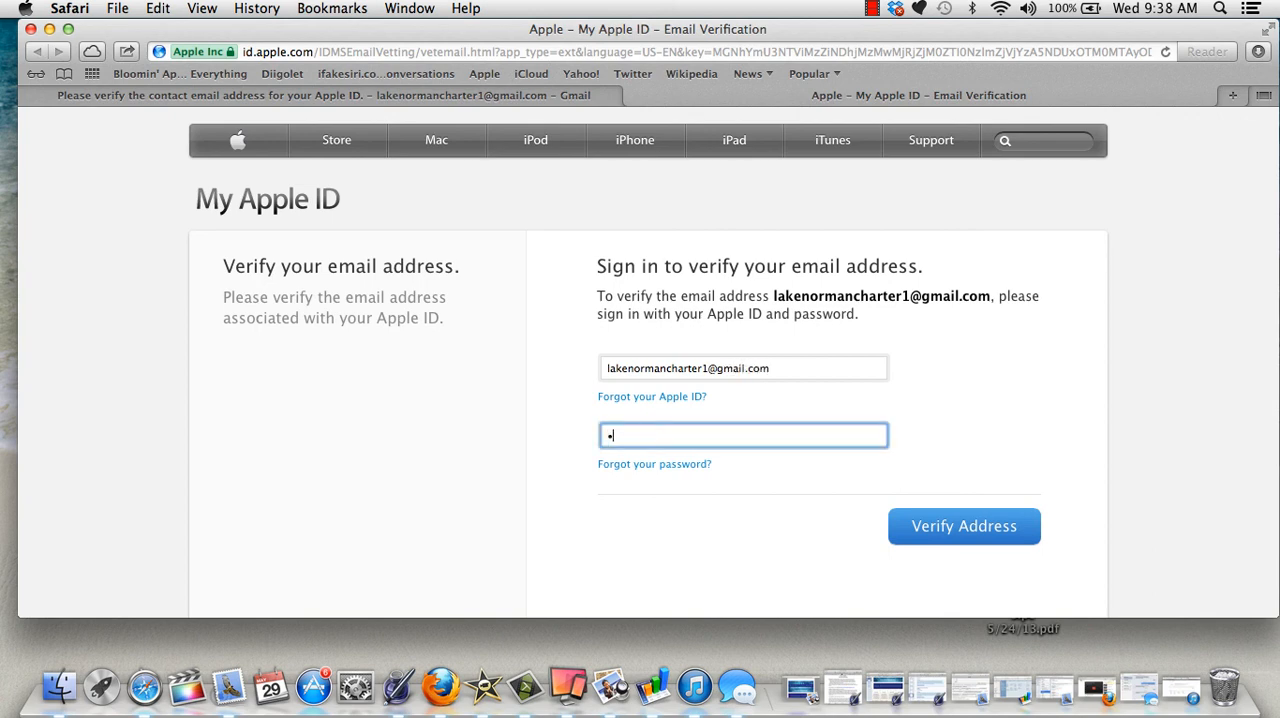
text(password)
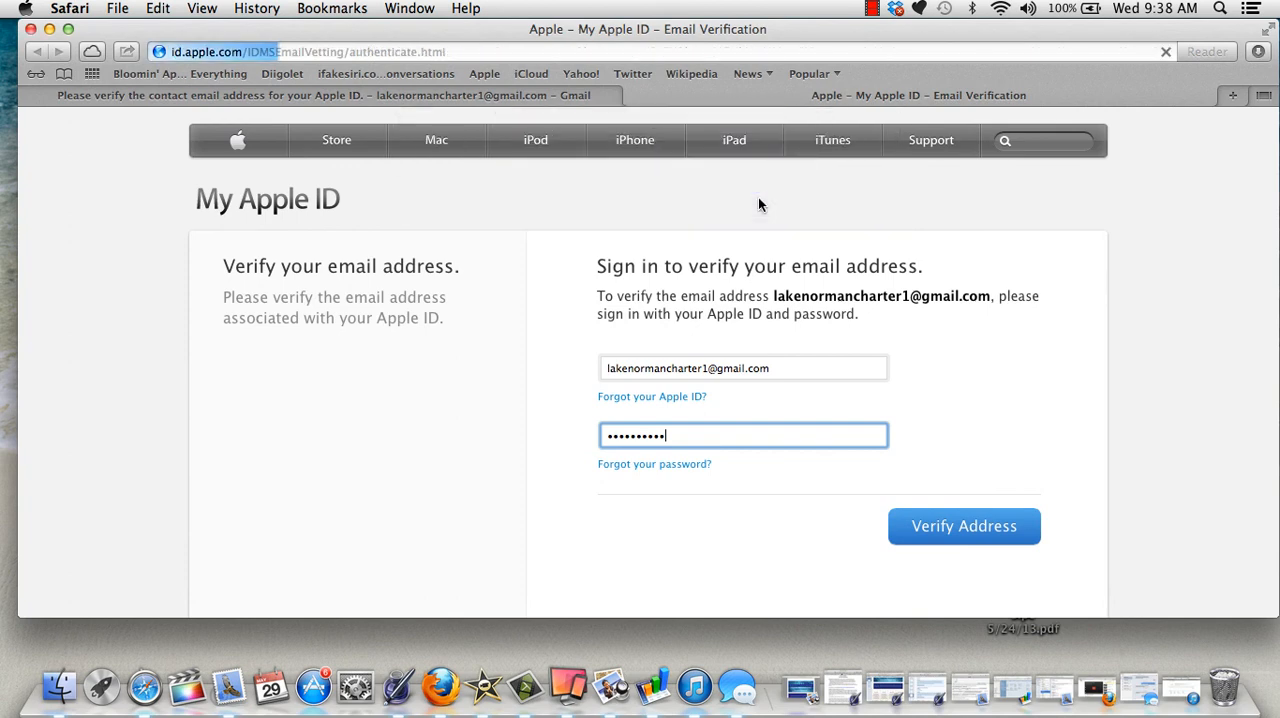
click(964, 526)
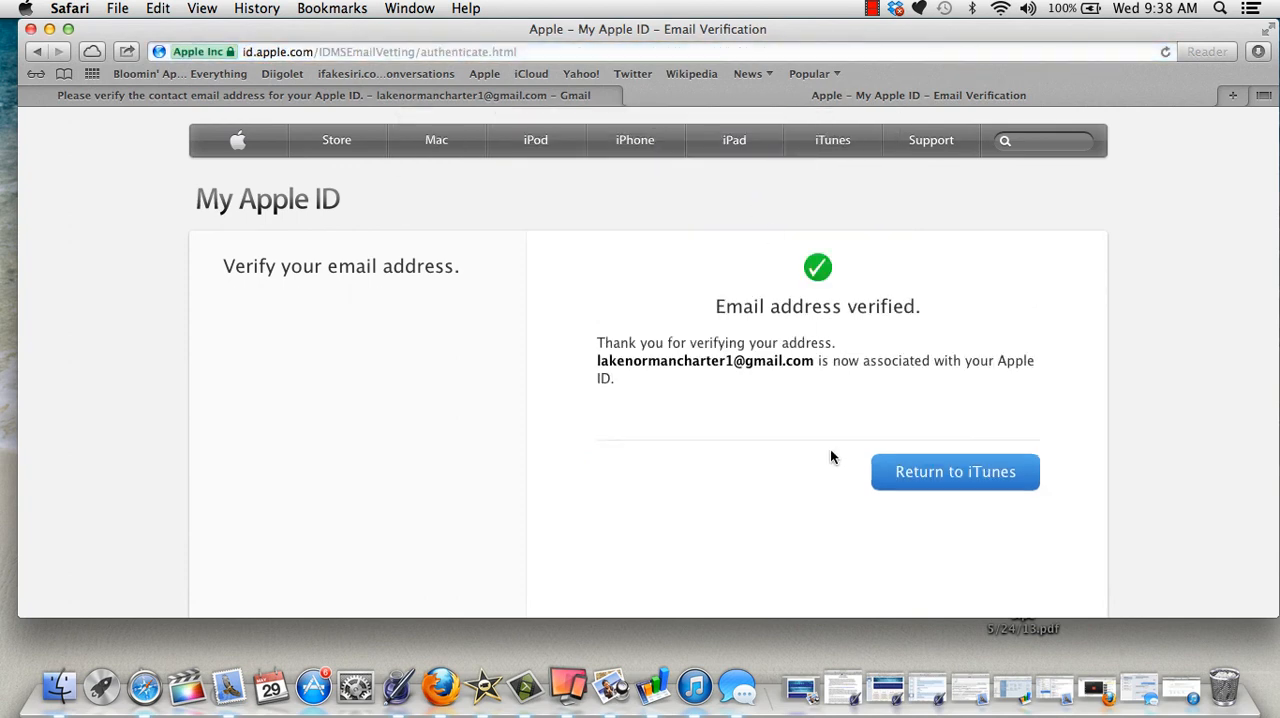
mouse_move(530, 180)
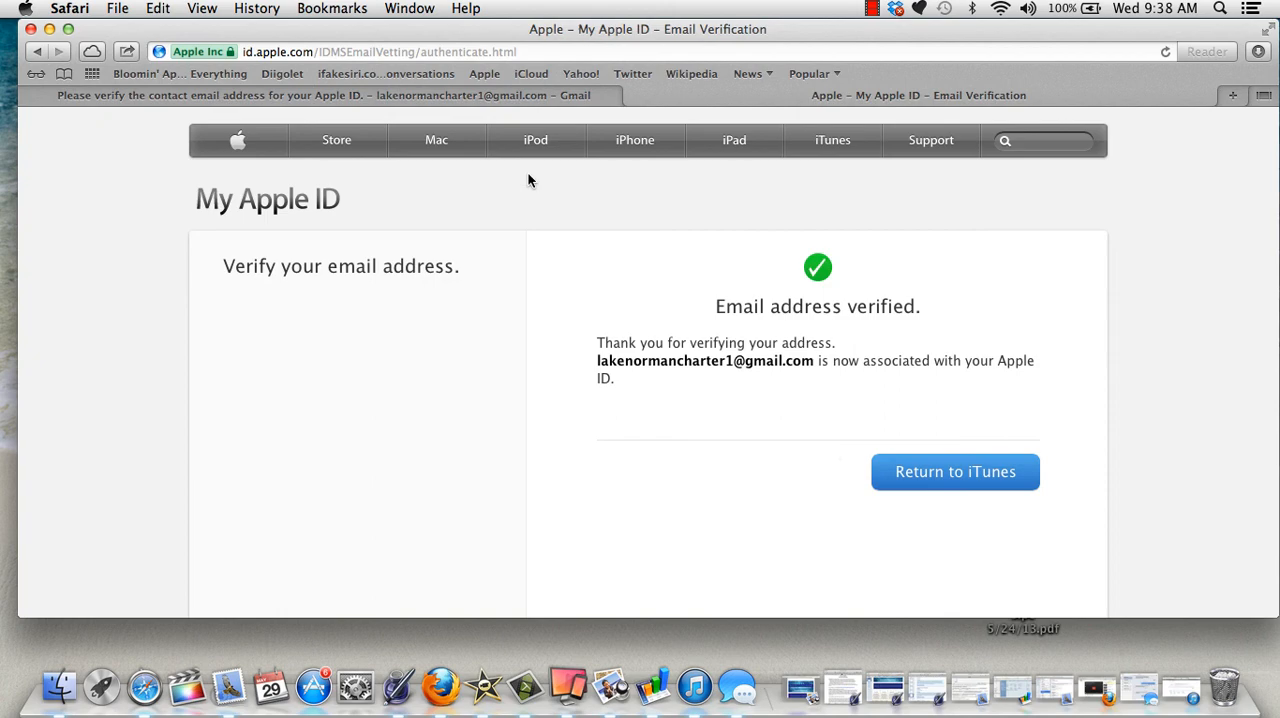